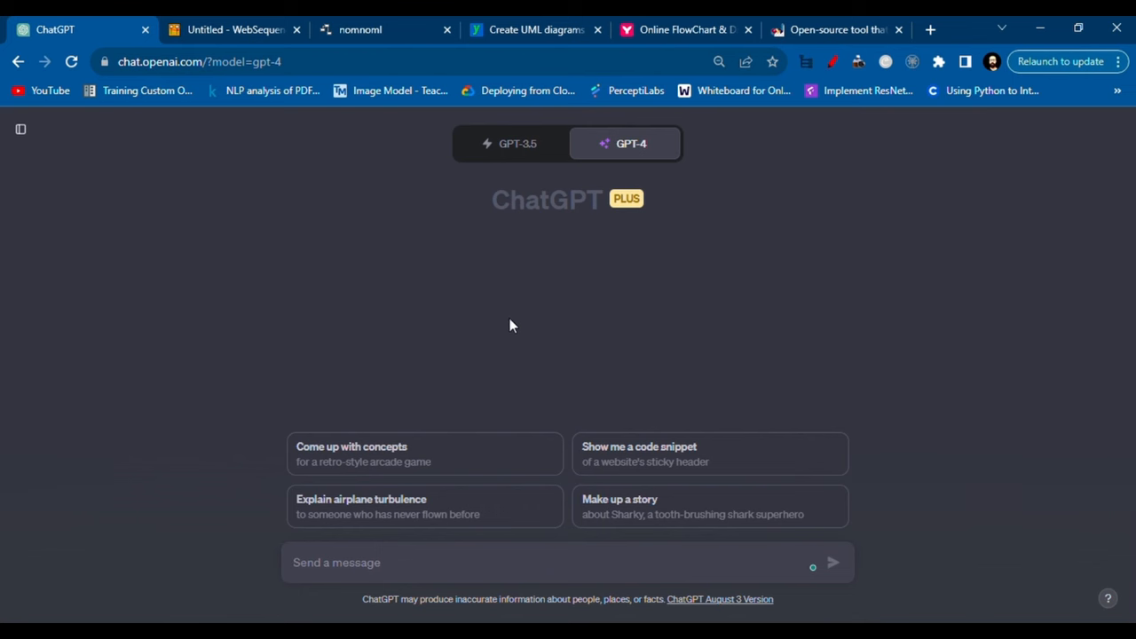
Step: Check the Mermaid Live Editor and PlantUML tabs, then return to the ChatGPT chat
left_click(234, 28)
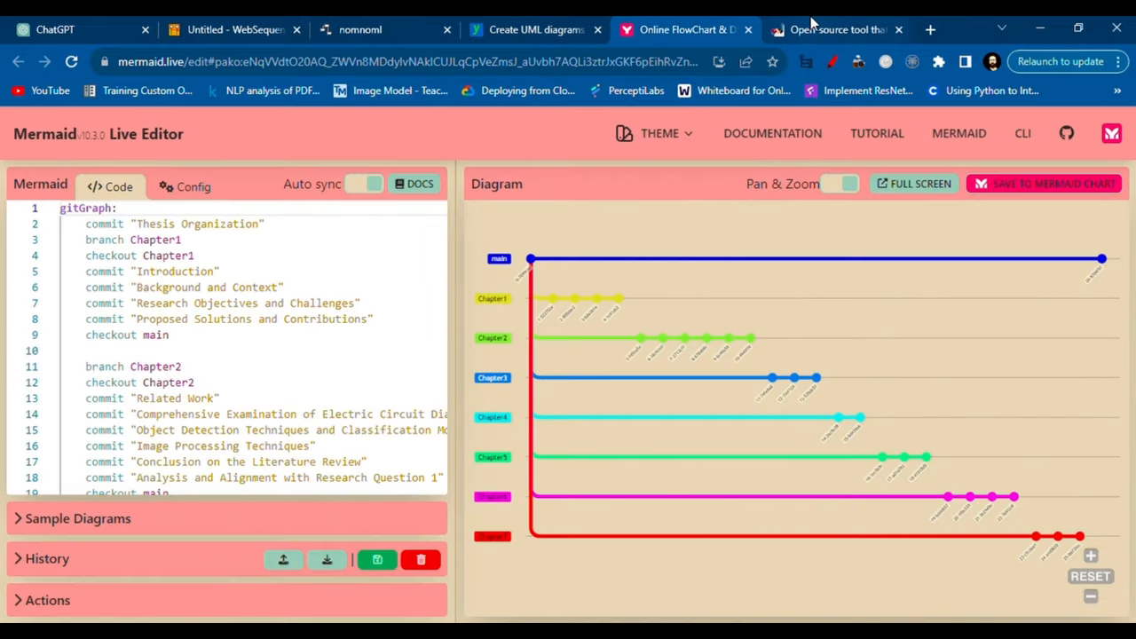
left_click(80, 28)
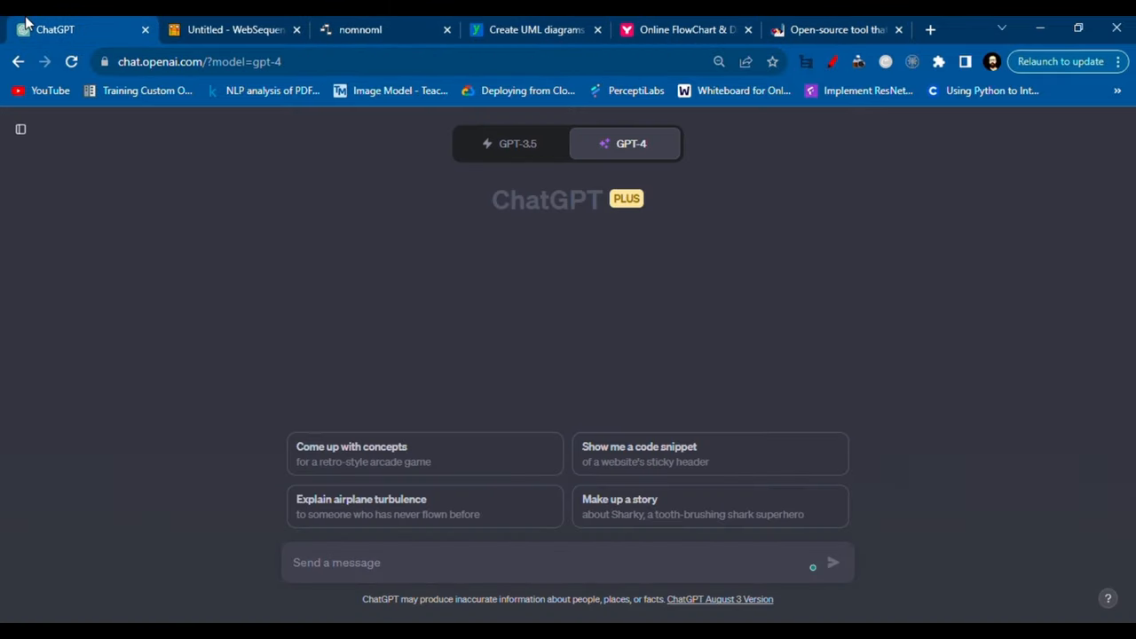
mouse_move(210, 247)
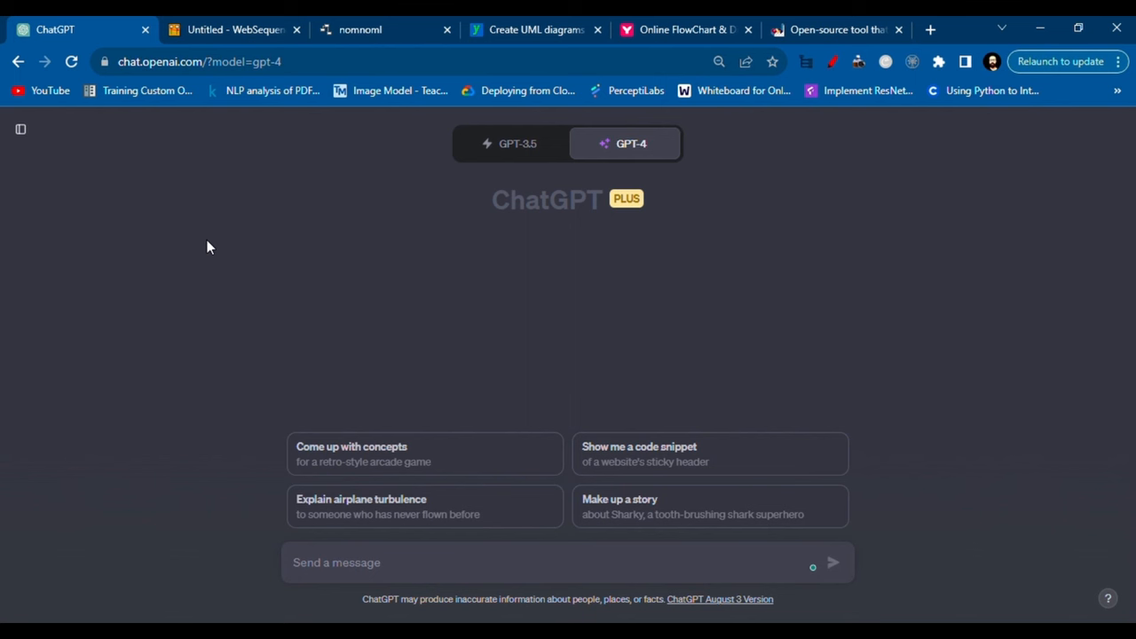
mouse_move(284, 505)
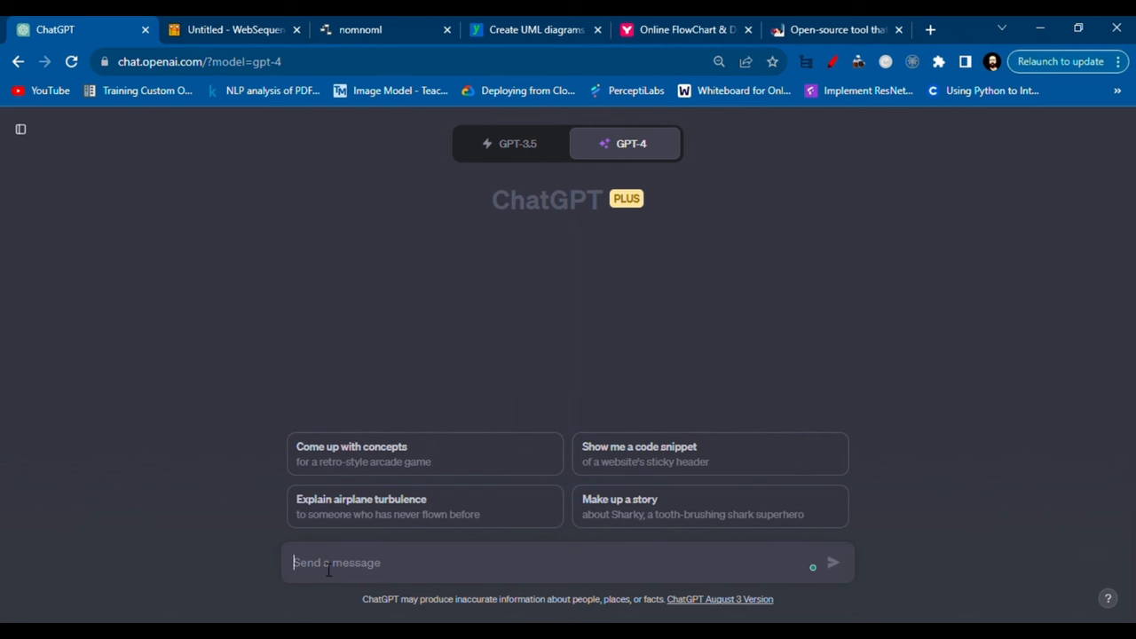
left_click(834, 28)
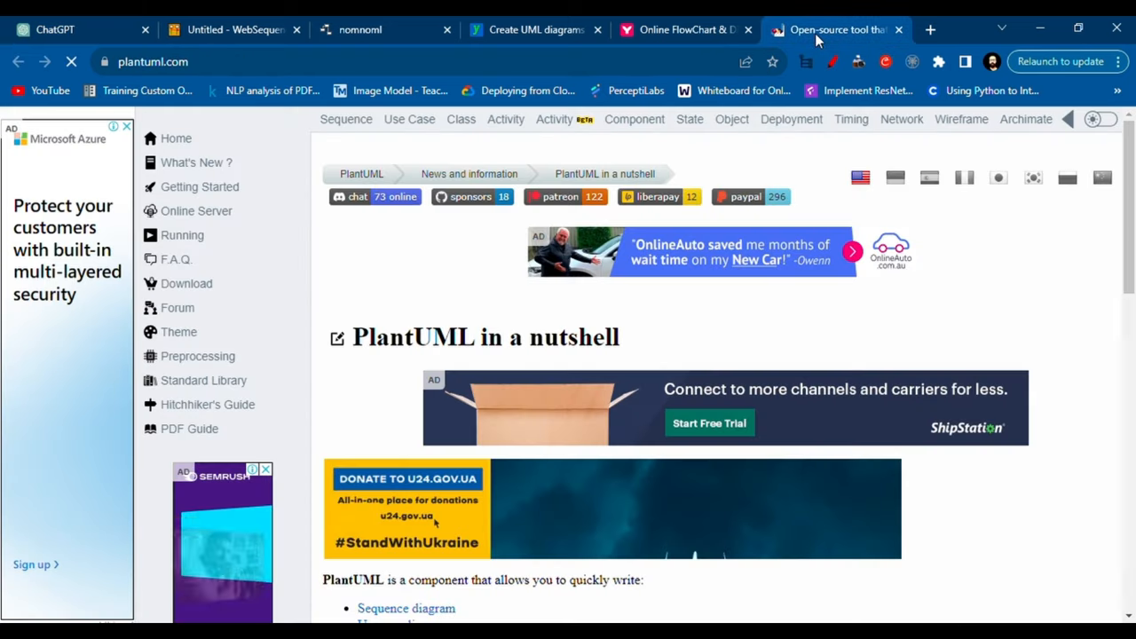
left_click(55, 29)
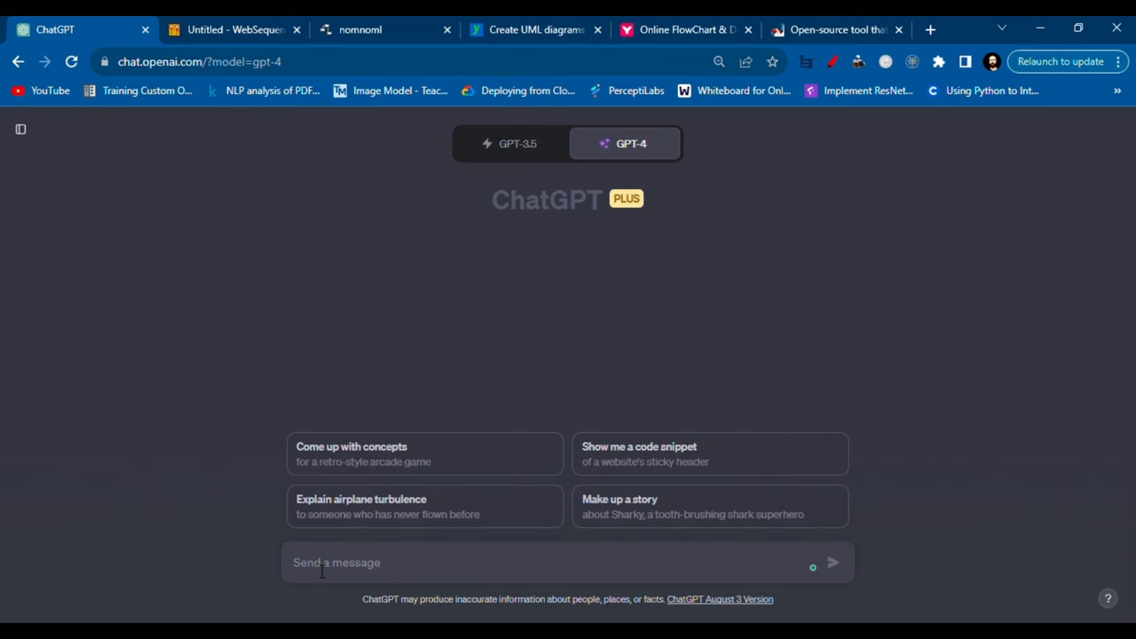
Step: Write the prompt 'can you write a code for an er diagram of e-commerce web application'
type("can you")
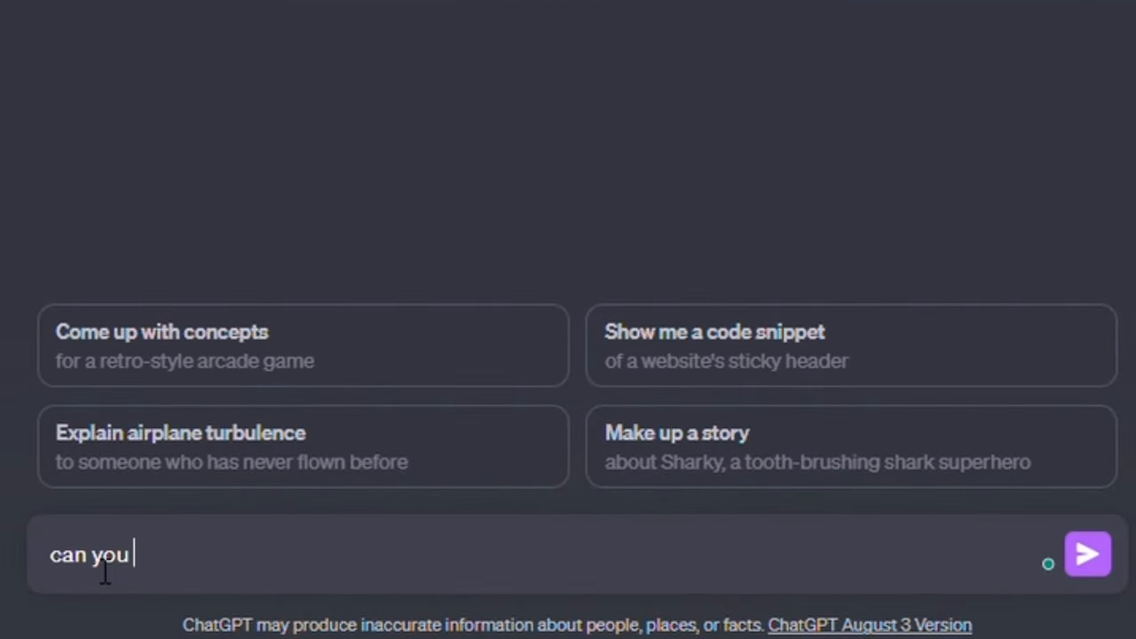
type("make a")
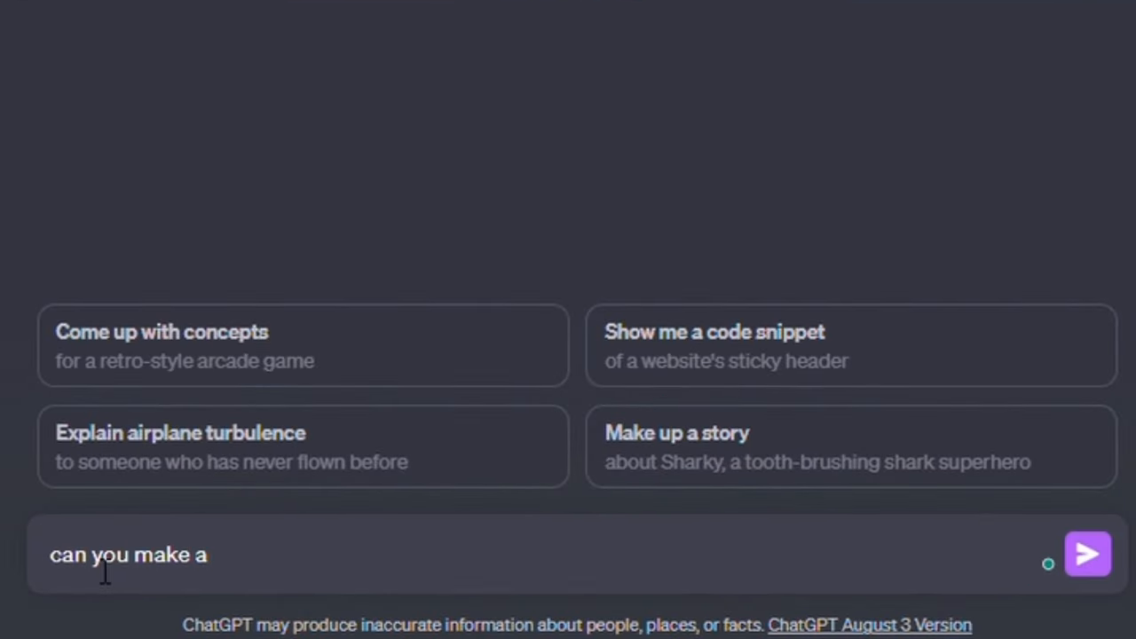
key("Backspace")
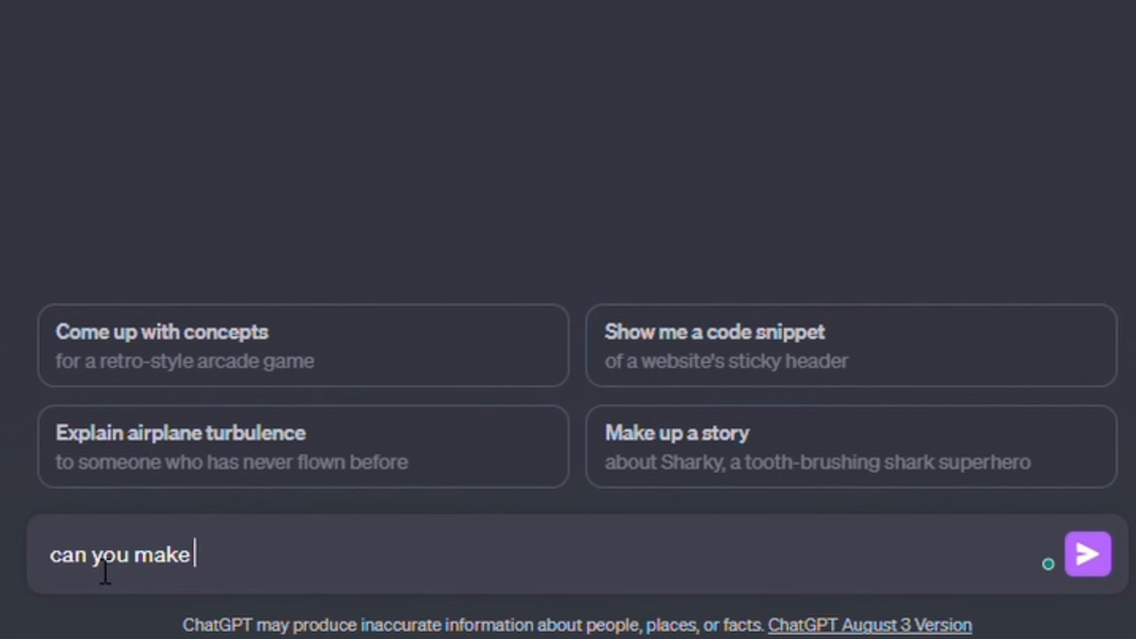
key("BackSpace")
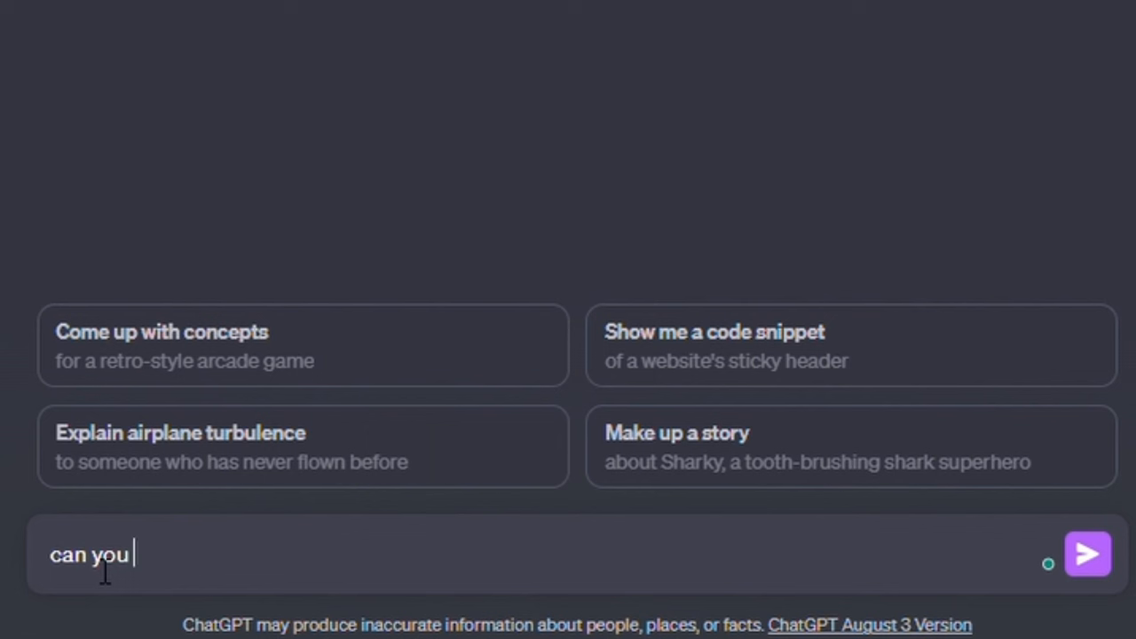
type("write a c")
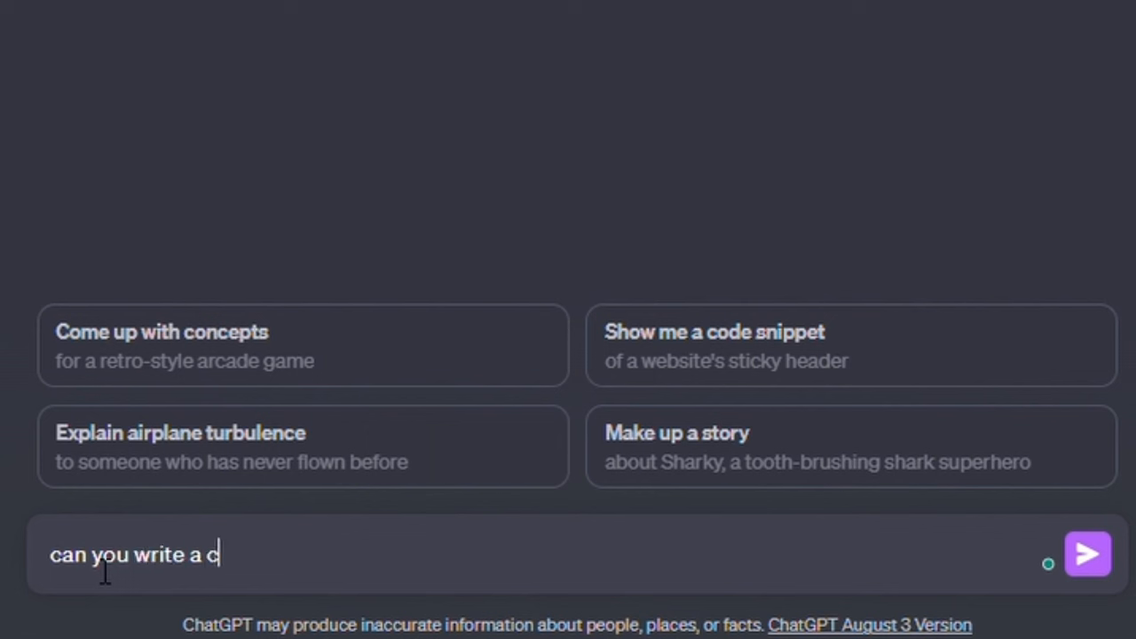
type("ode fo")
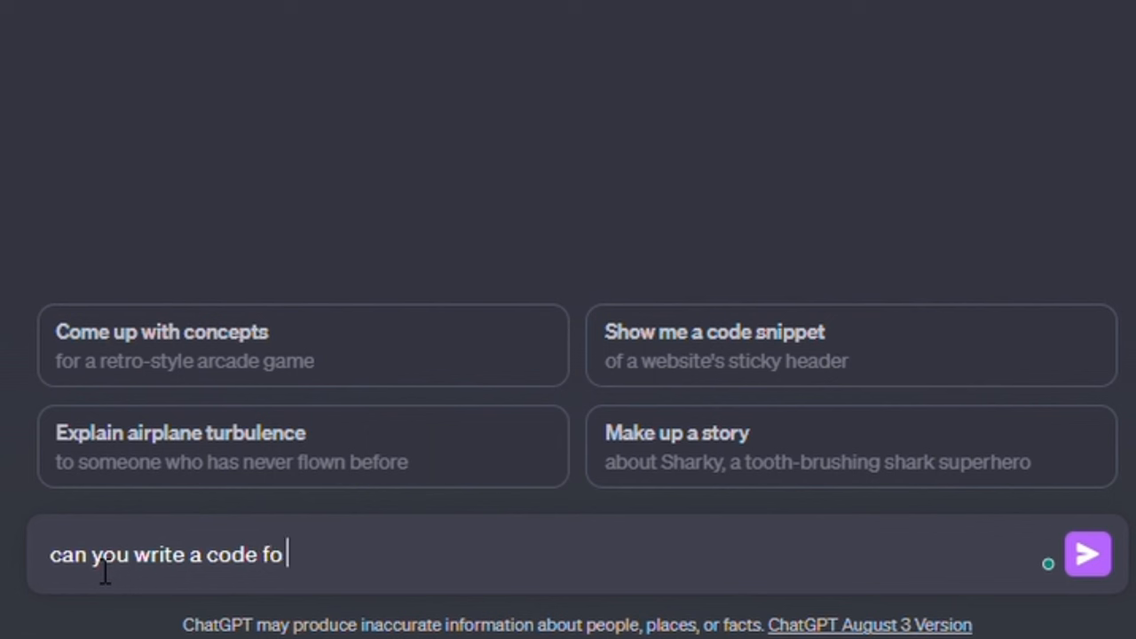
type("r")
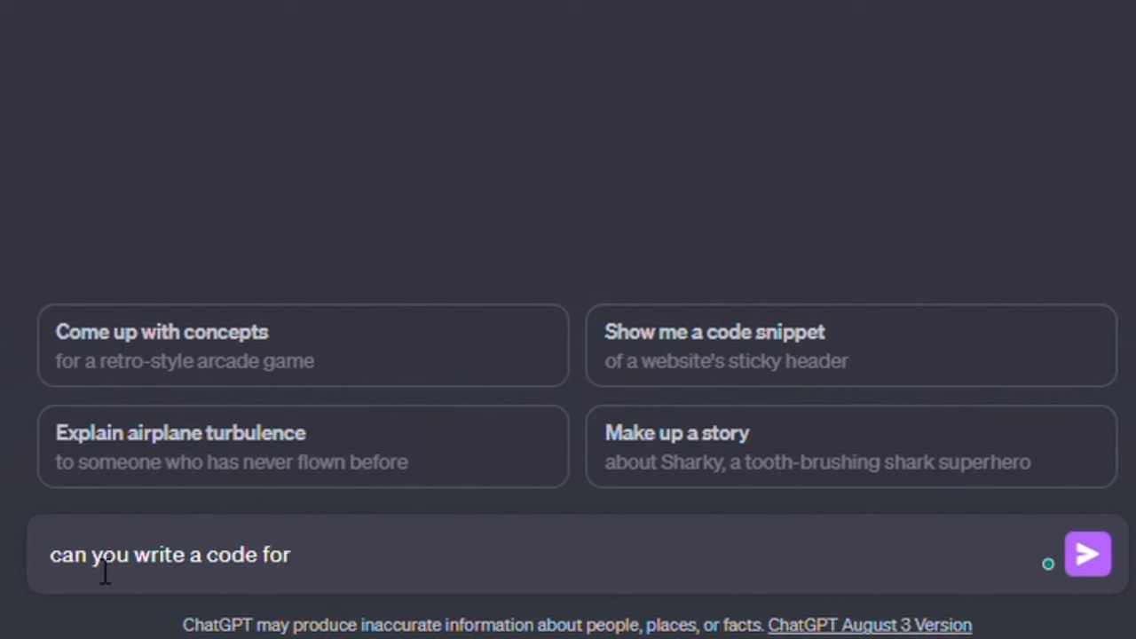
type("an er")
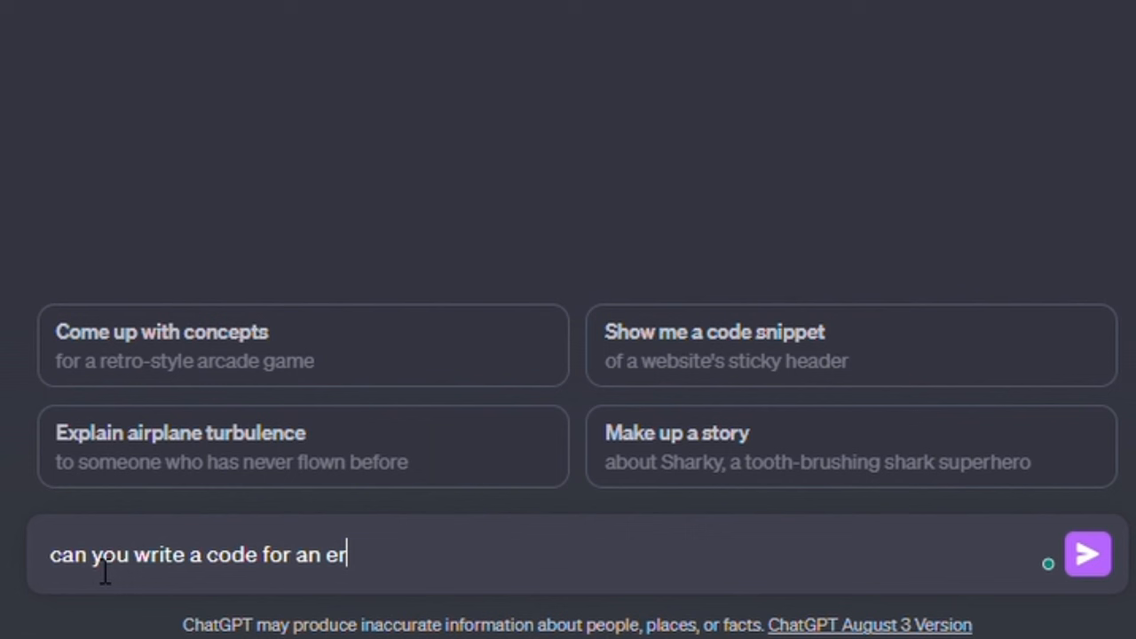
type("diagr")
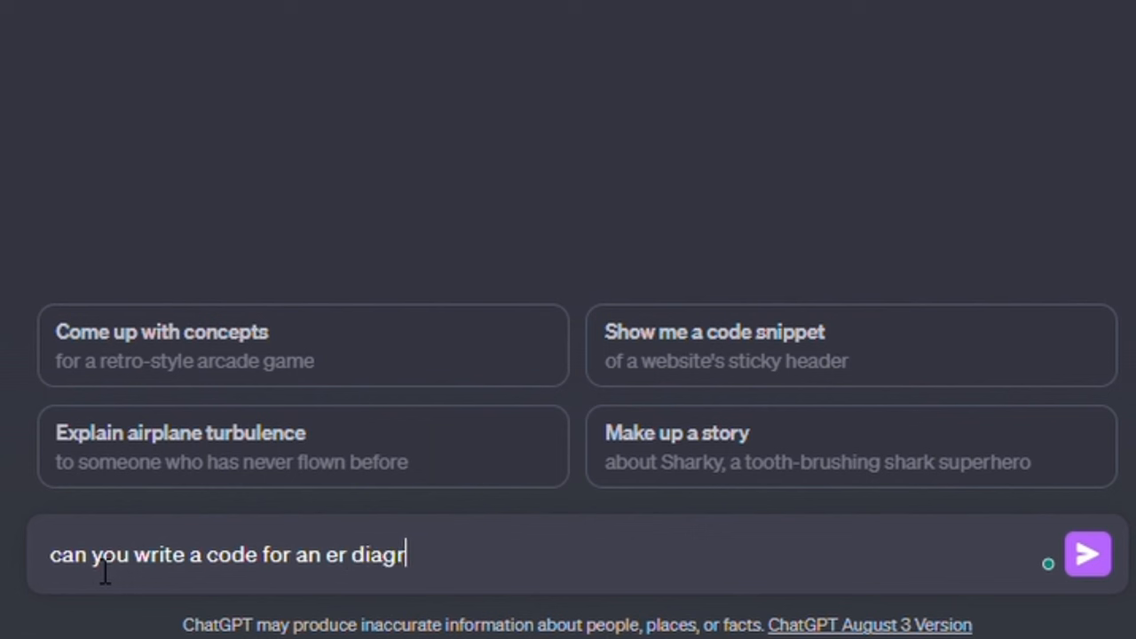
type("am")
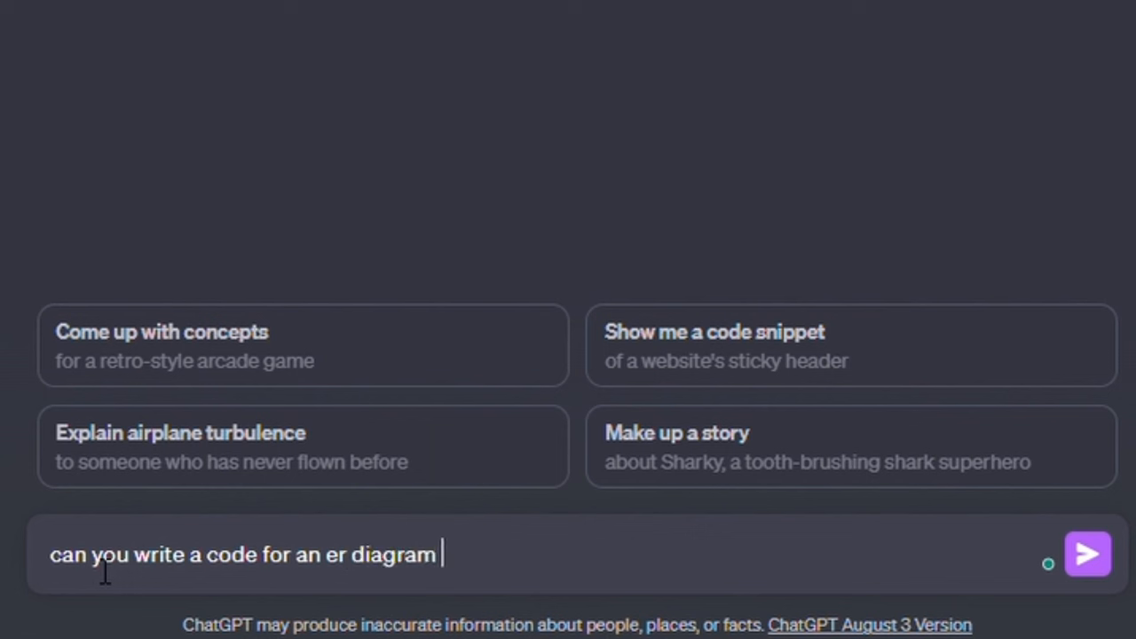
type("of")
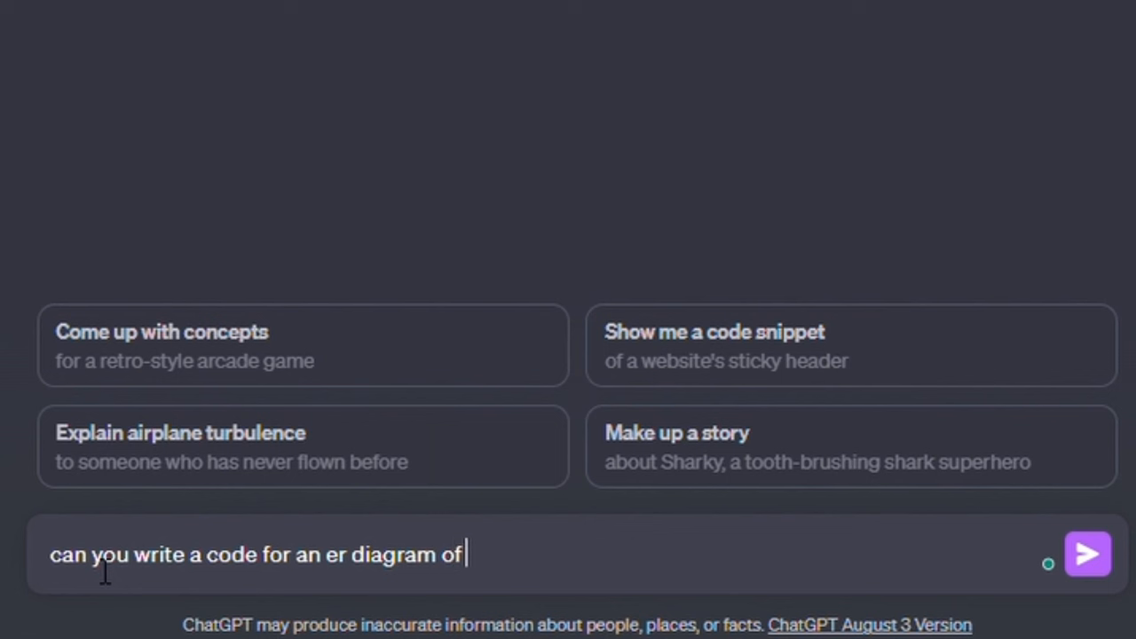
type("e")
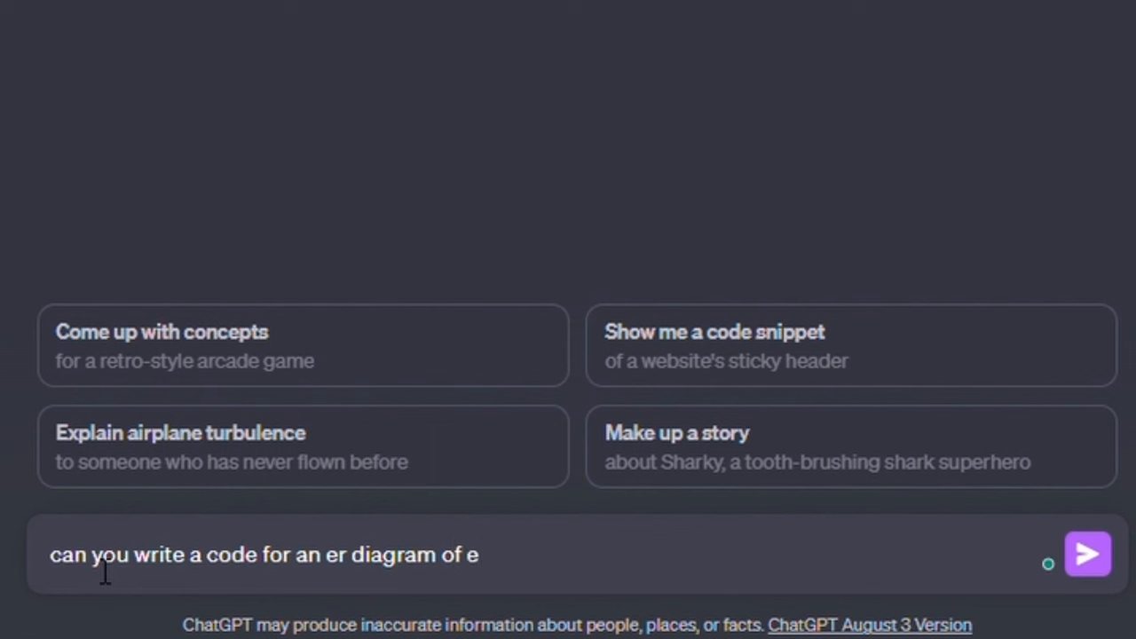
type("-comme")
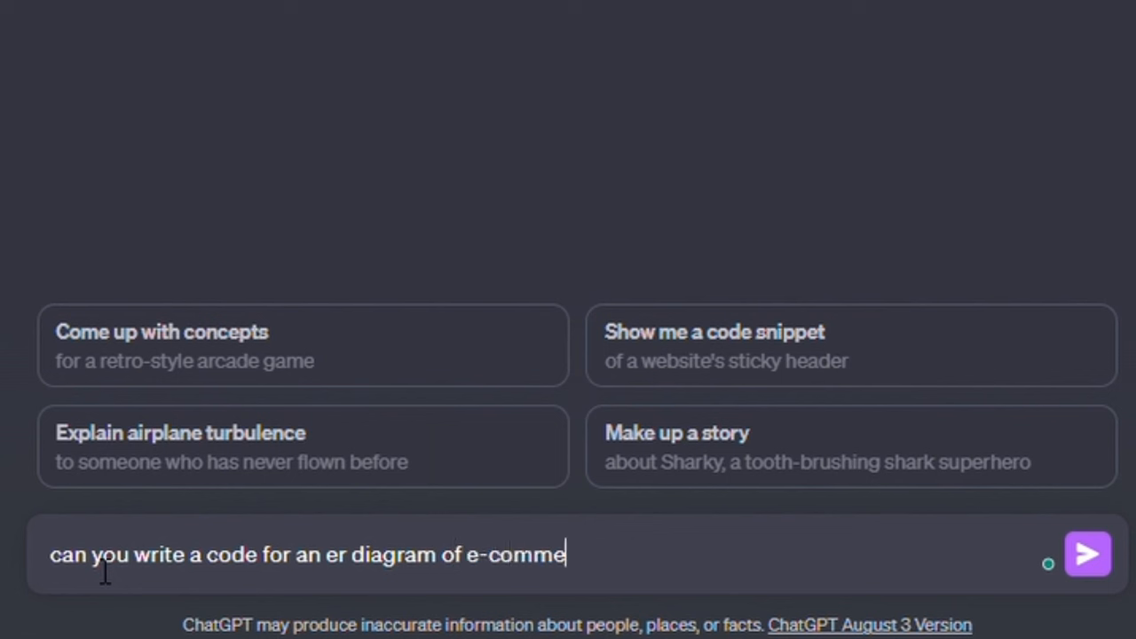
type("rce")
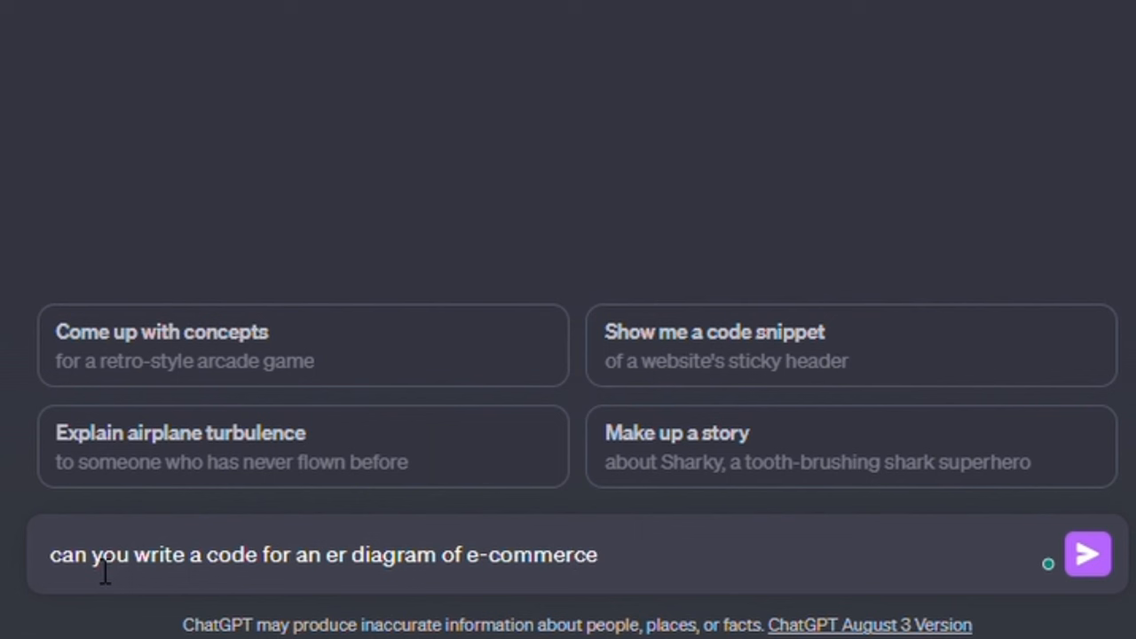
type("web a")
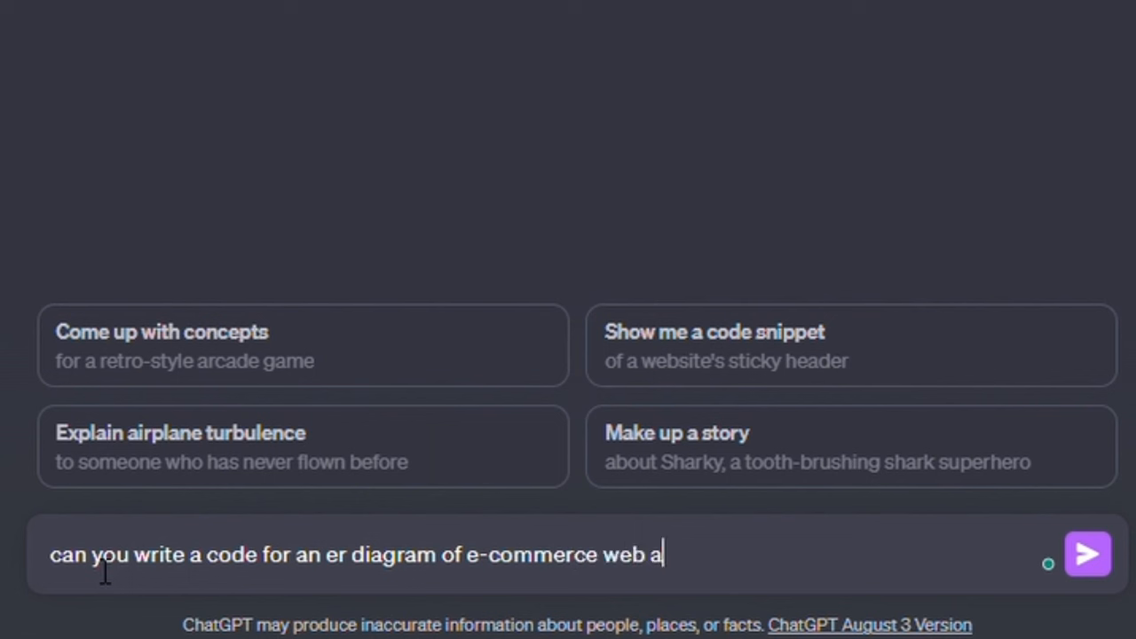
type("pplication in plantuml")
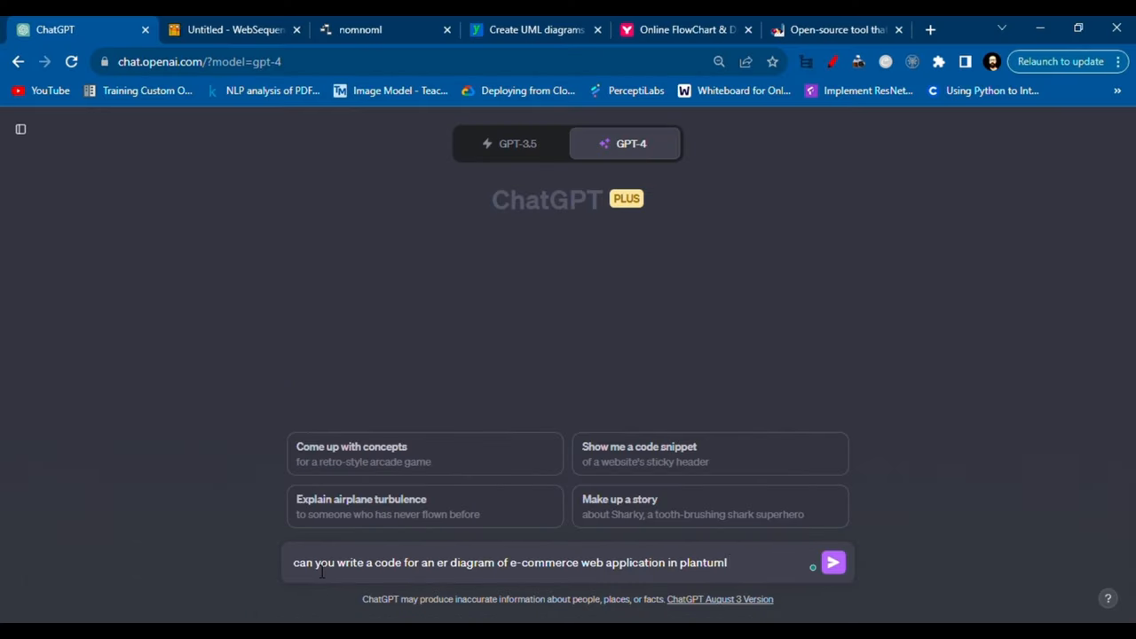
left_click(832, 561)
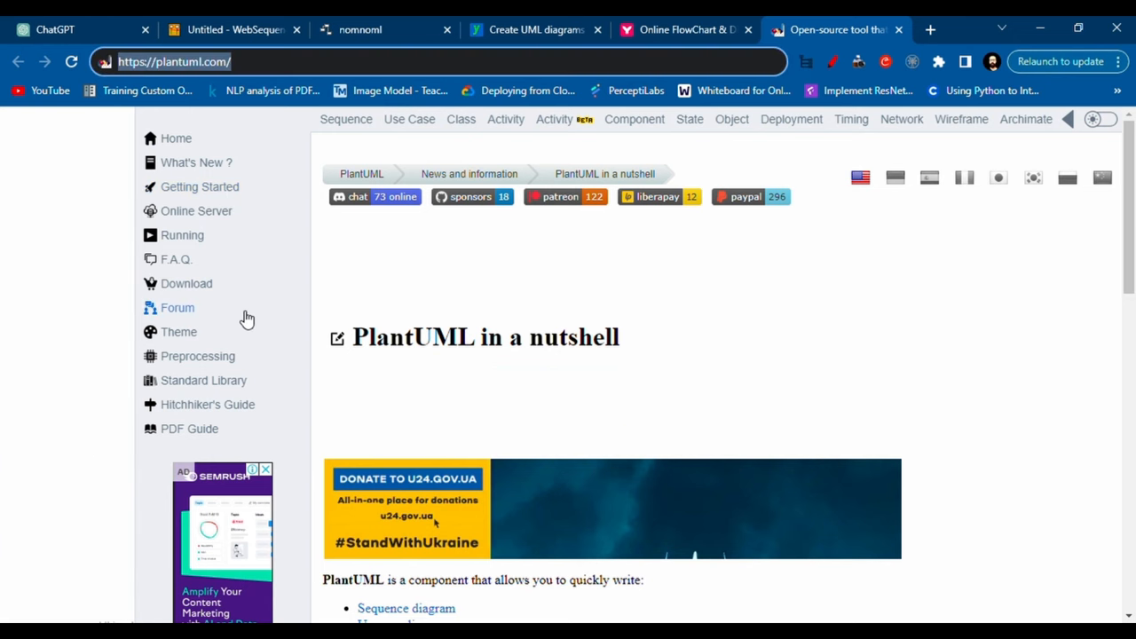
Step: Browse PlantUML's Activity diagram documentation page and its Hello world example
scroll("down", 3)
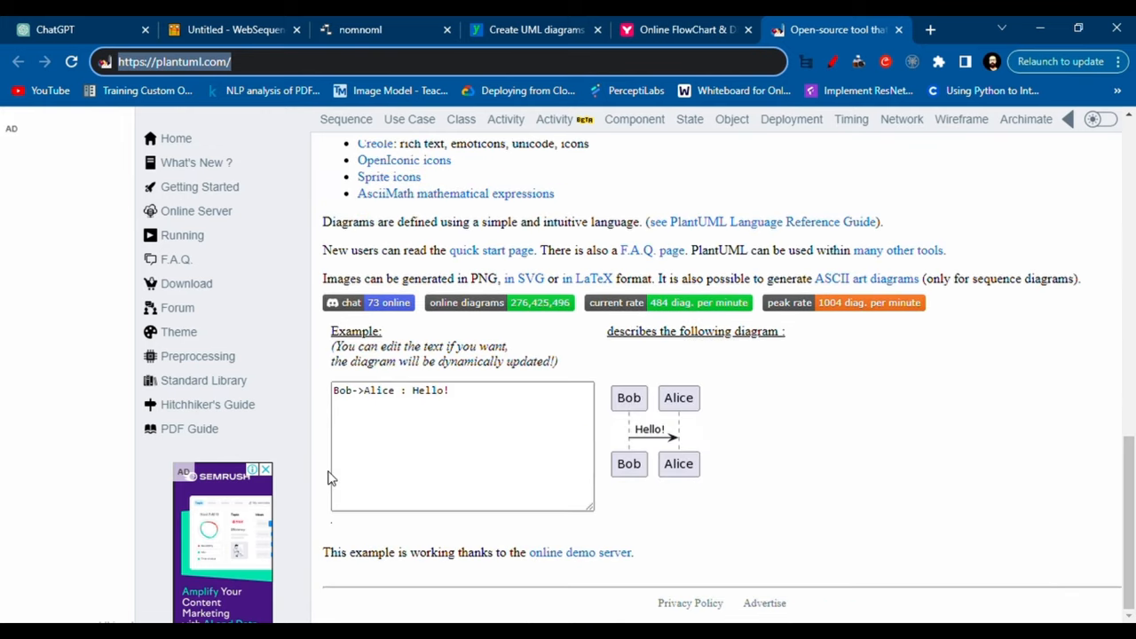
scroll("up", 3)
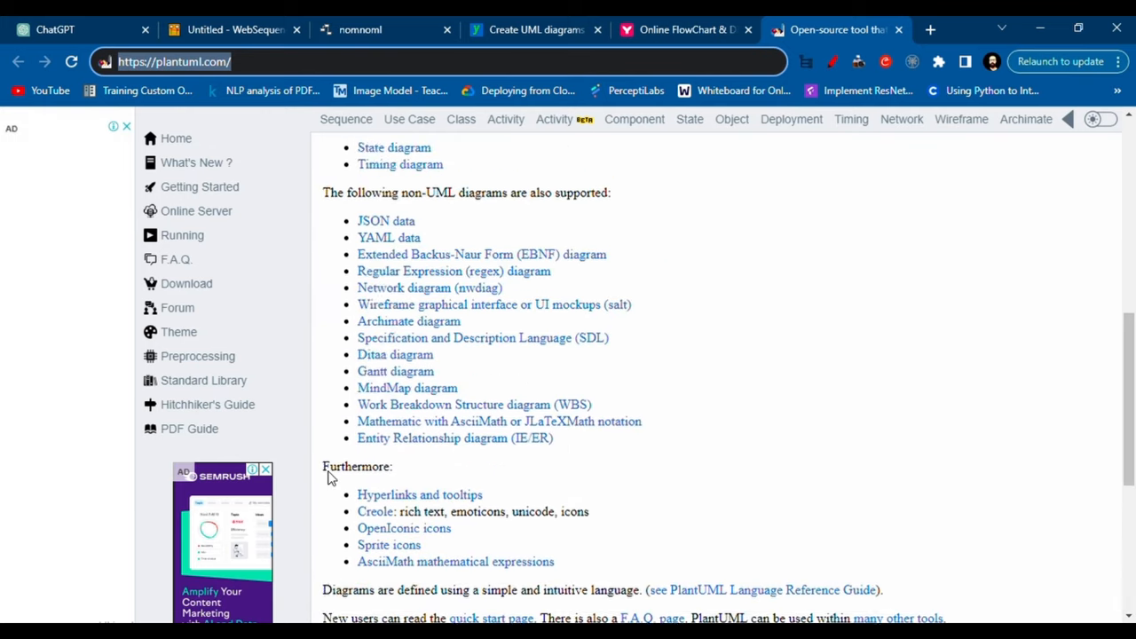
scroll("up", 3)
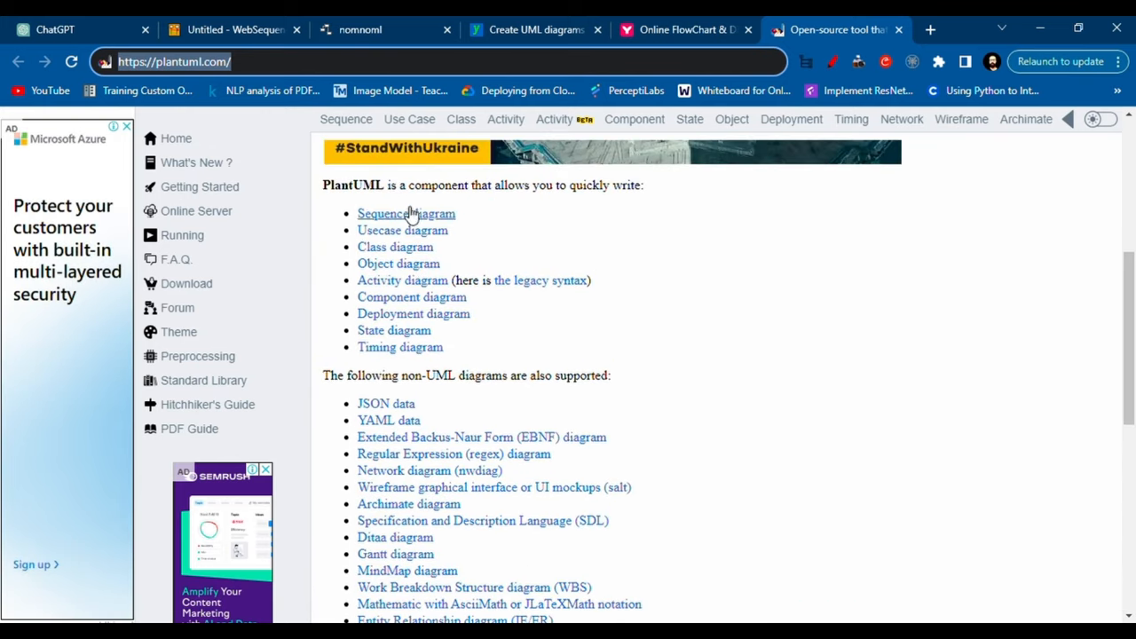
mouse_move(406, 263)
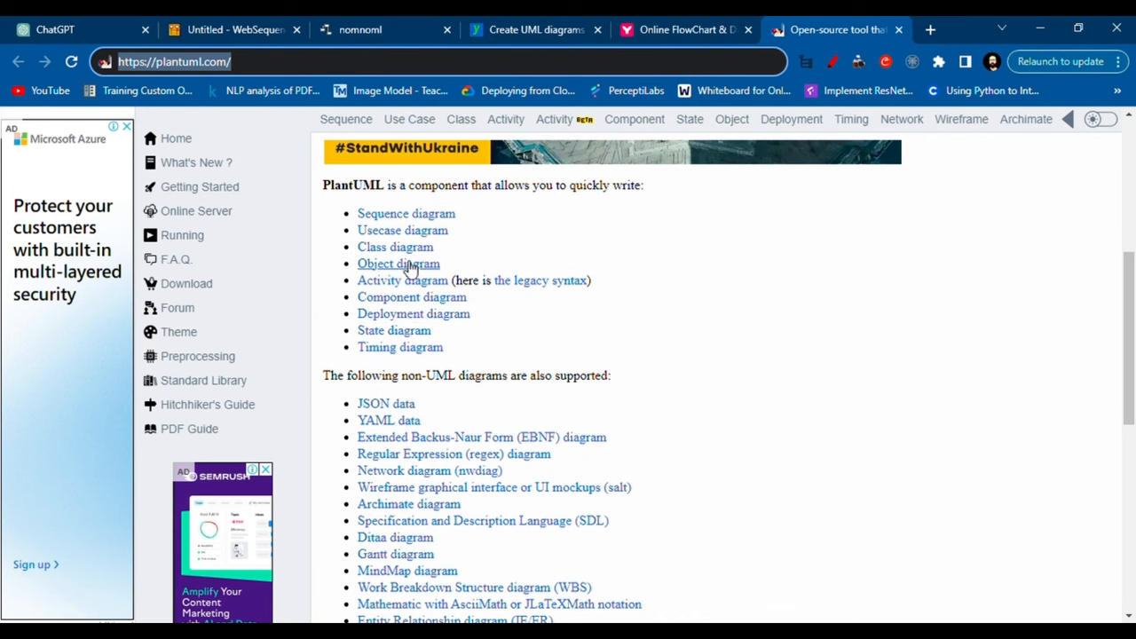
left_click(401, 281)
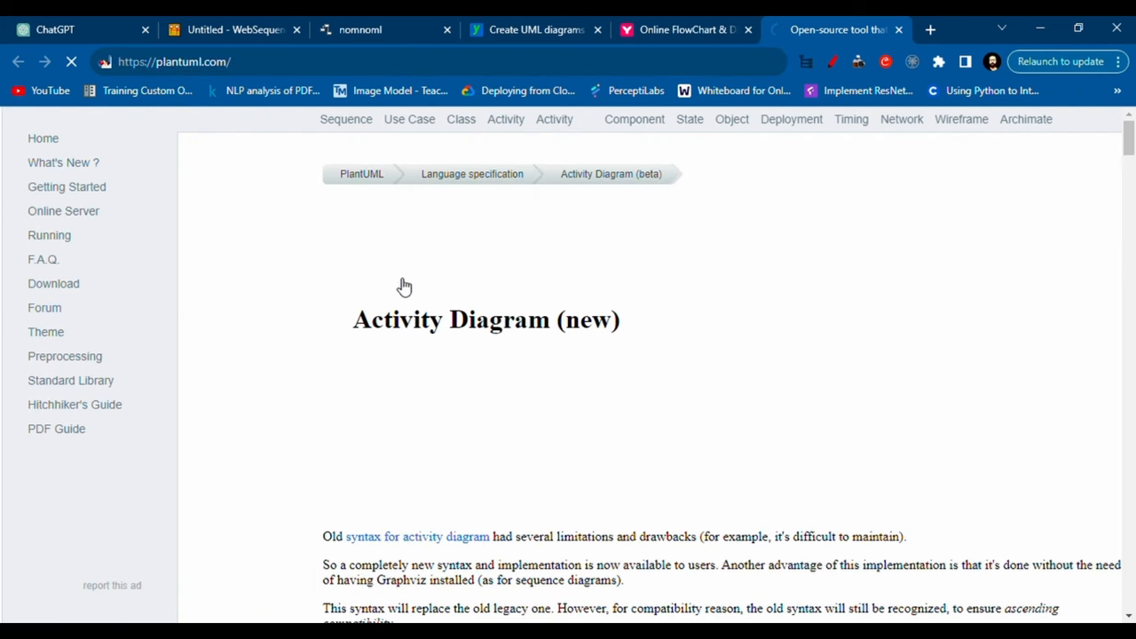
scroll("down", 3)
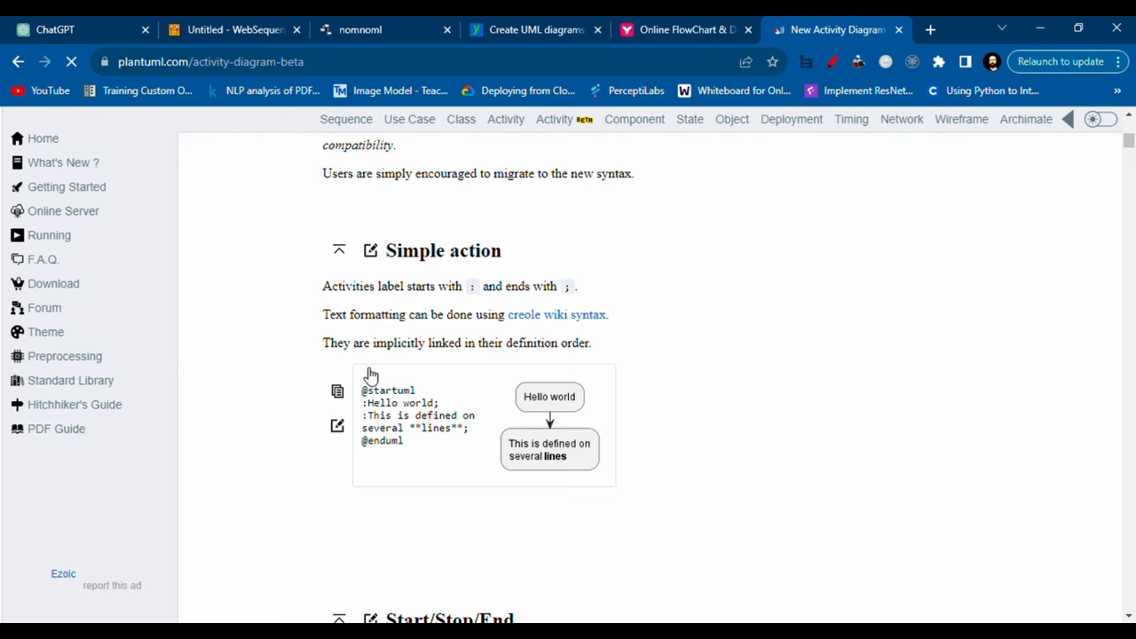
scroll("down", 3)
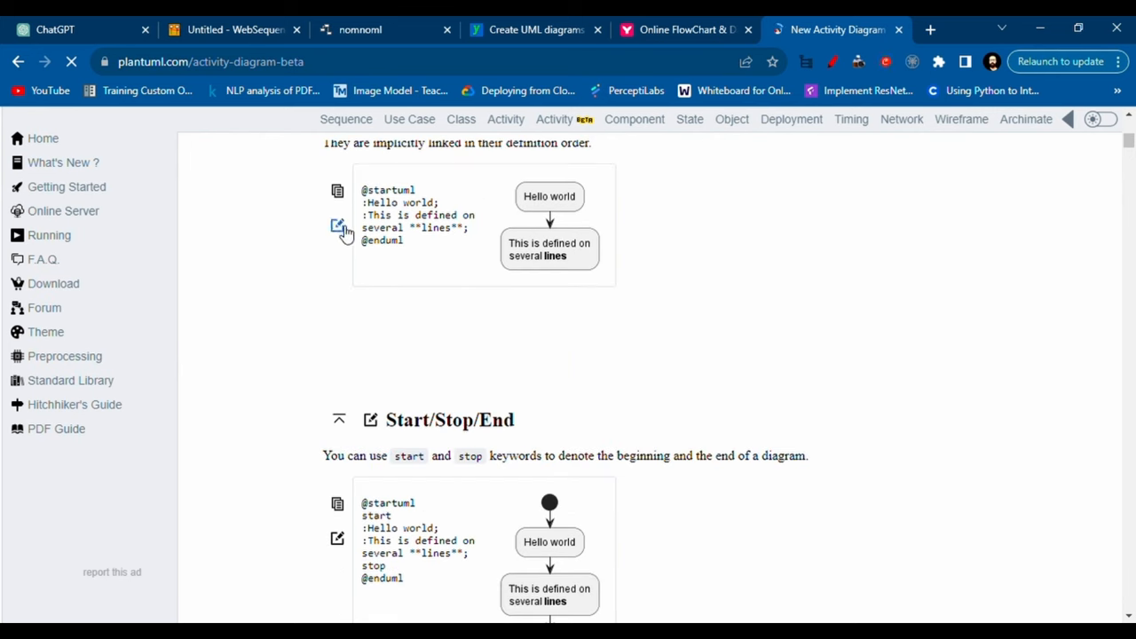
scroll("up", 3)
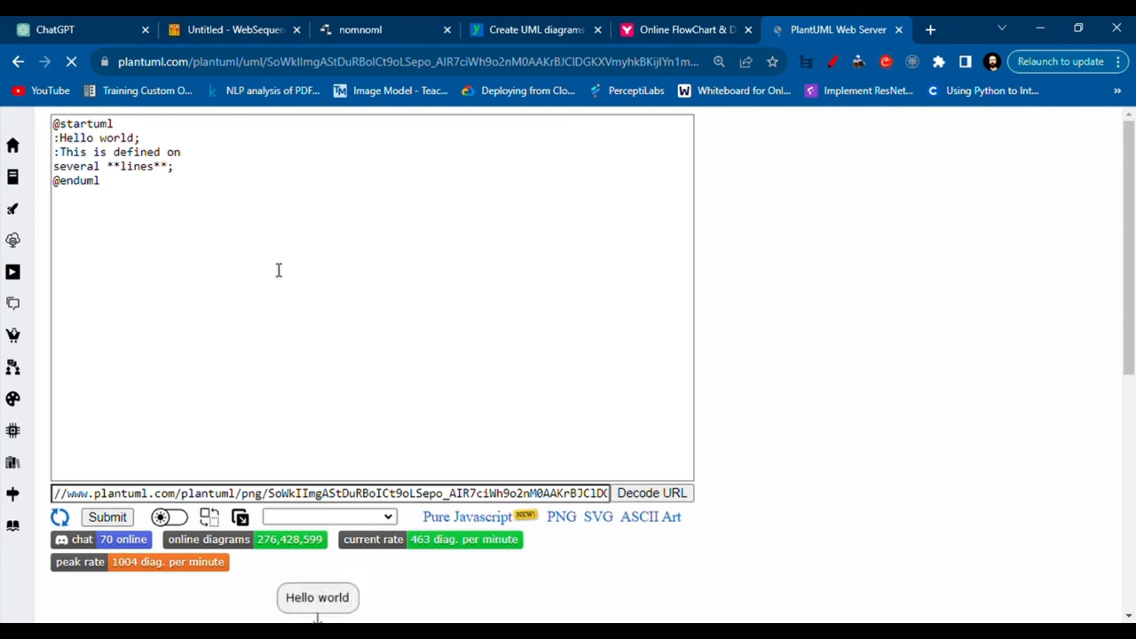
Step: Replace the Hello world code with ChatGPT's PlantUML ER diagram code and submit it
key("ctrl+a")
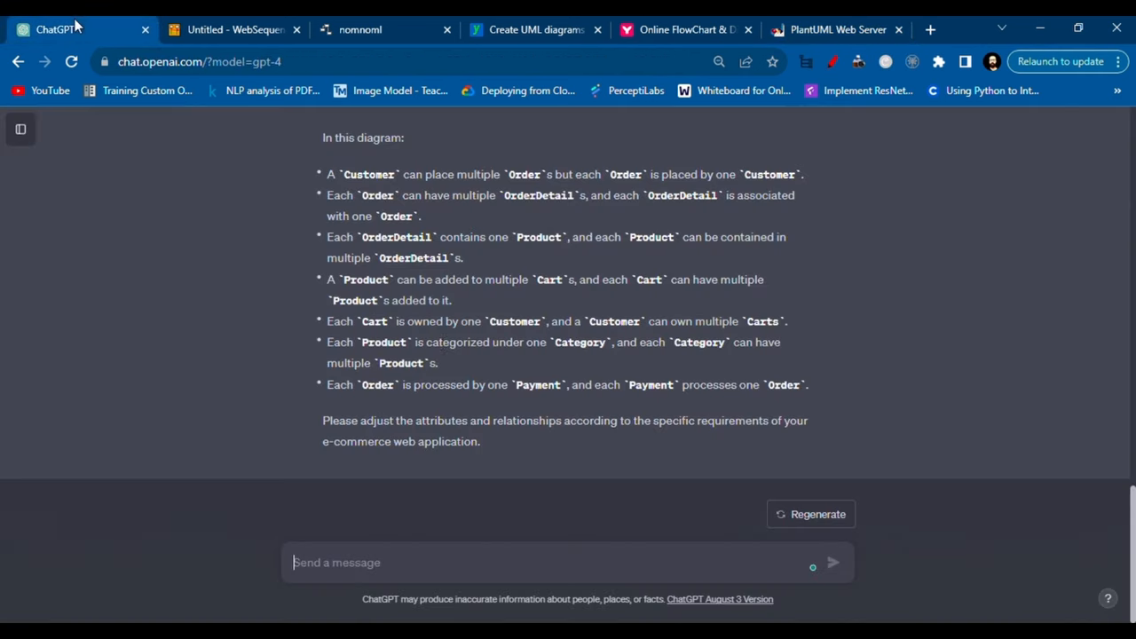
scroll("up", 3)
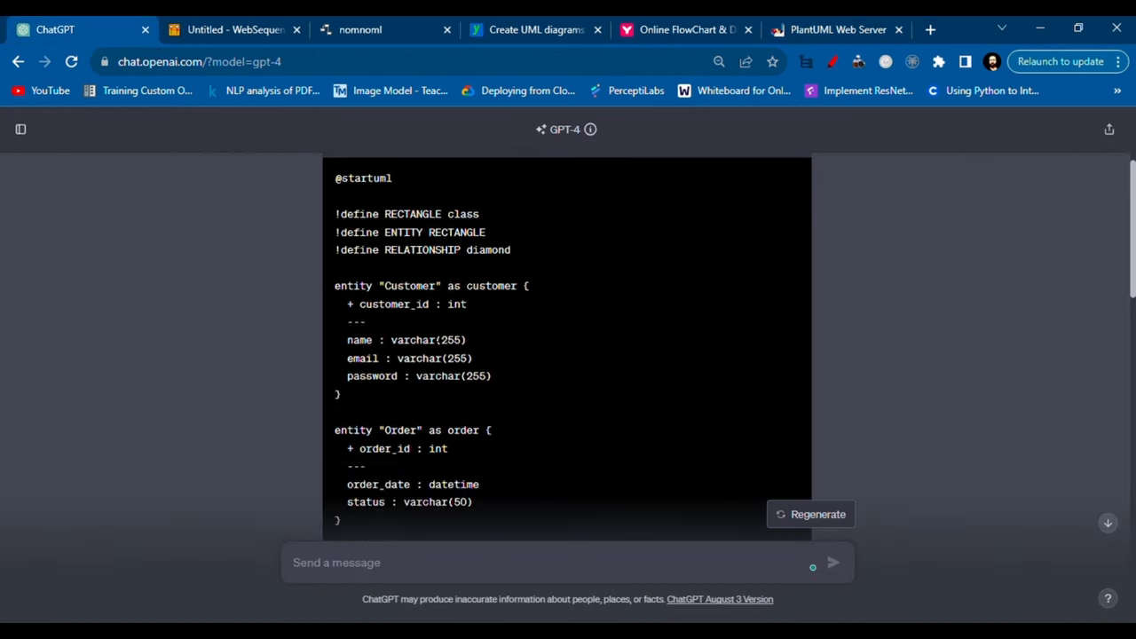
left_click(783, 325)
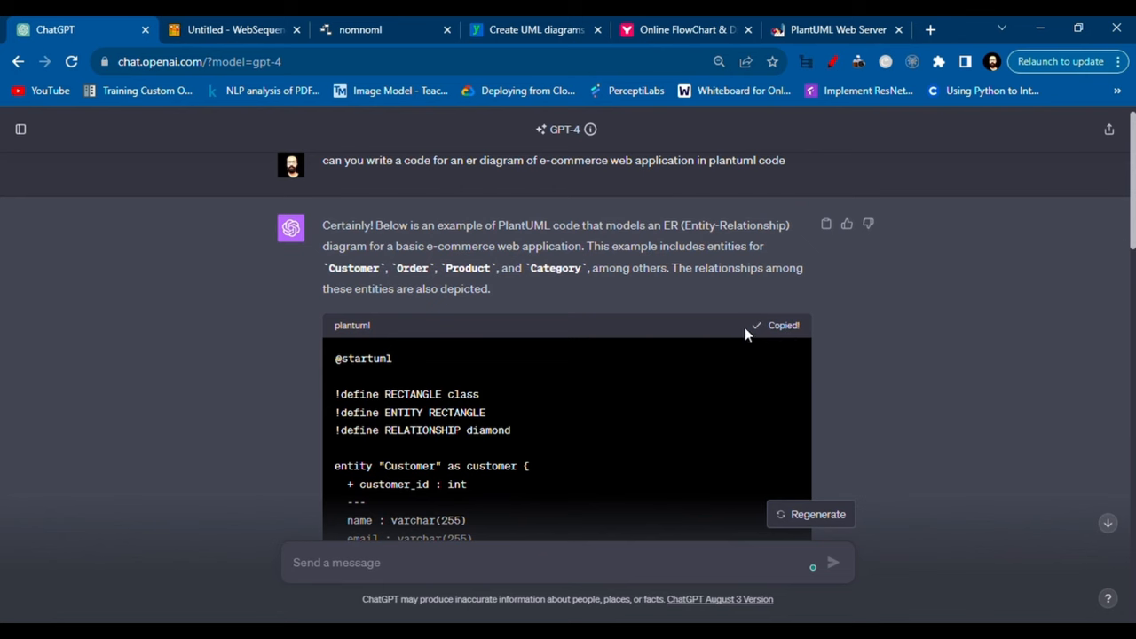
left_click(837, 28)
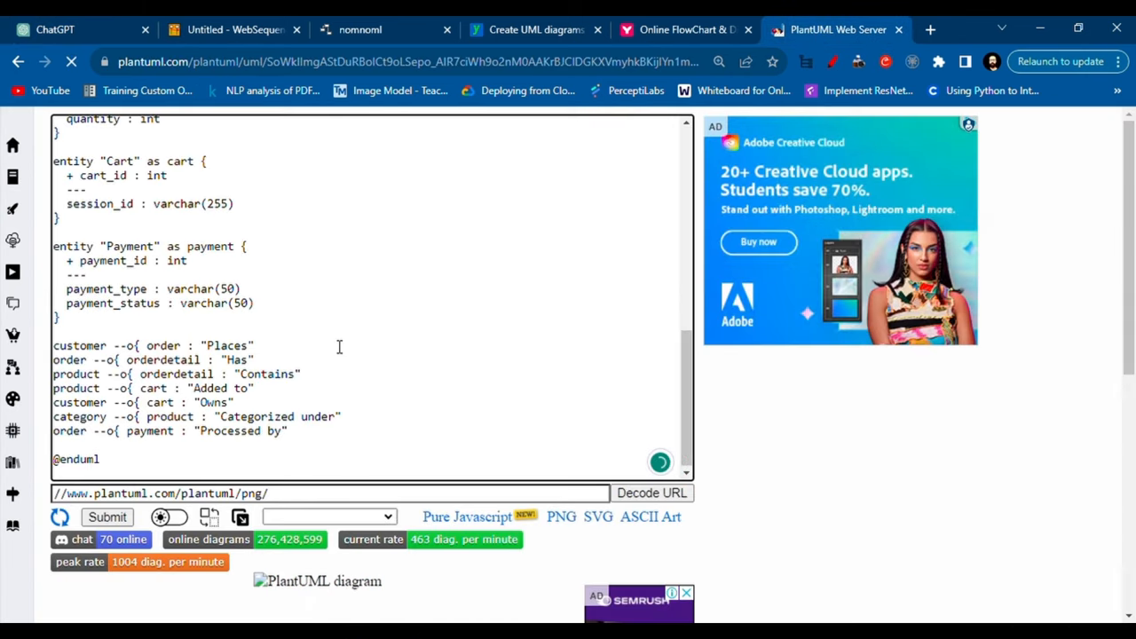
left_click(107, 517)
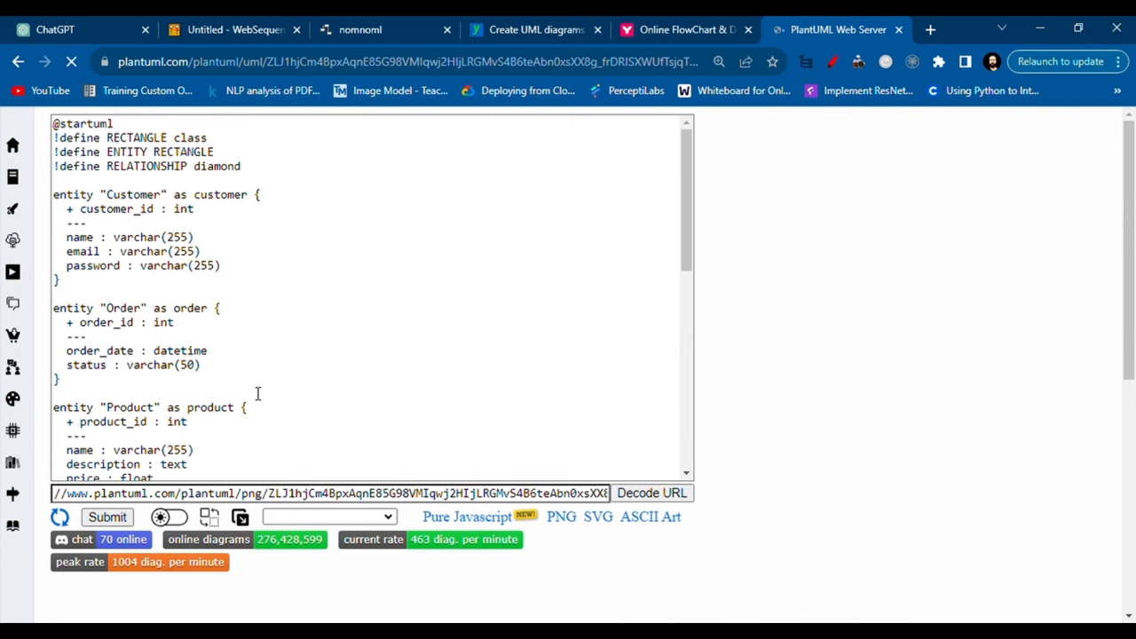
Step: Open the rendered e-commerce ER diagram as a PNG image in its own tab
left_click(107, 516)
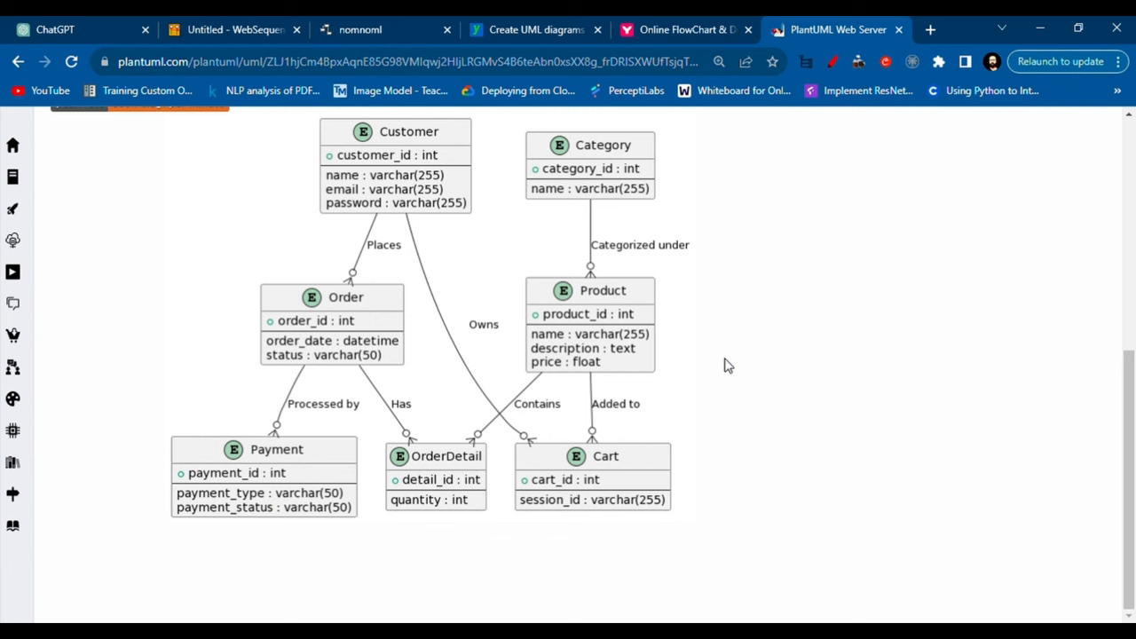
mouse_move(571, 220)
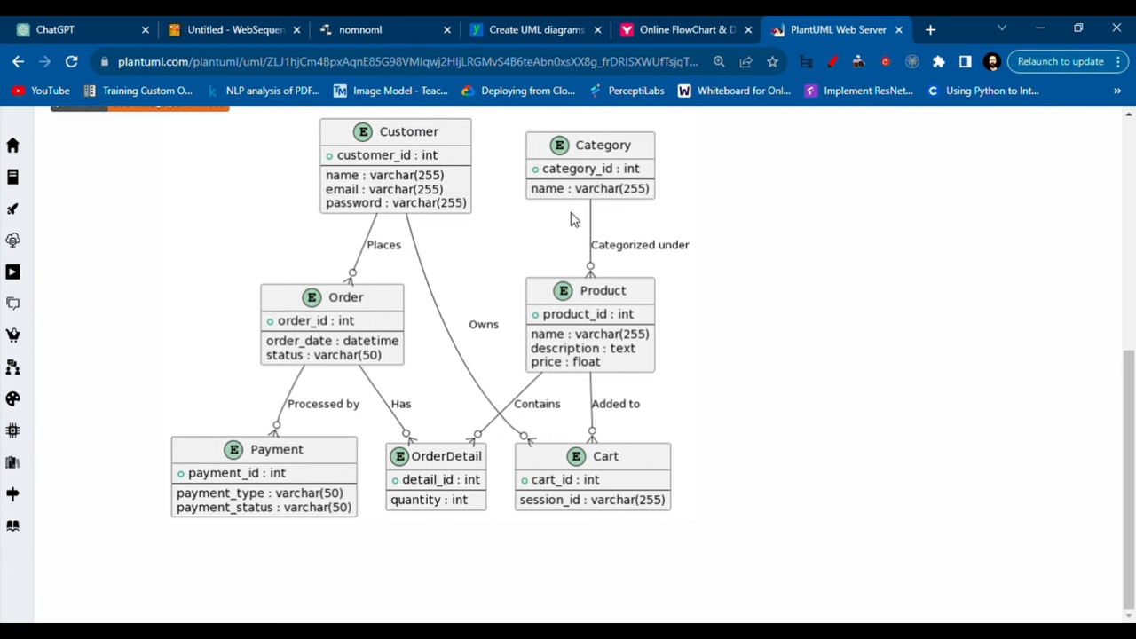
mouse_move(458, 334)
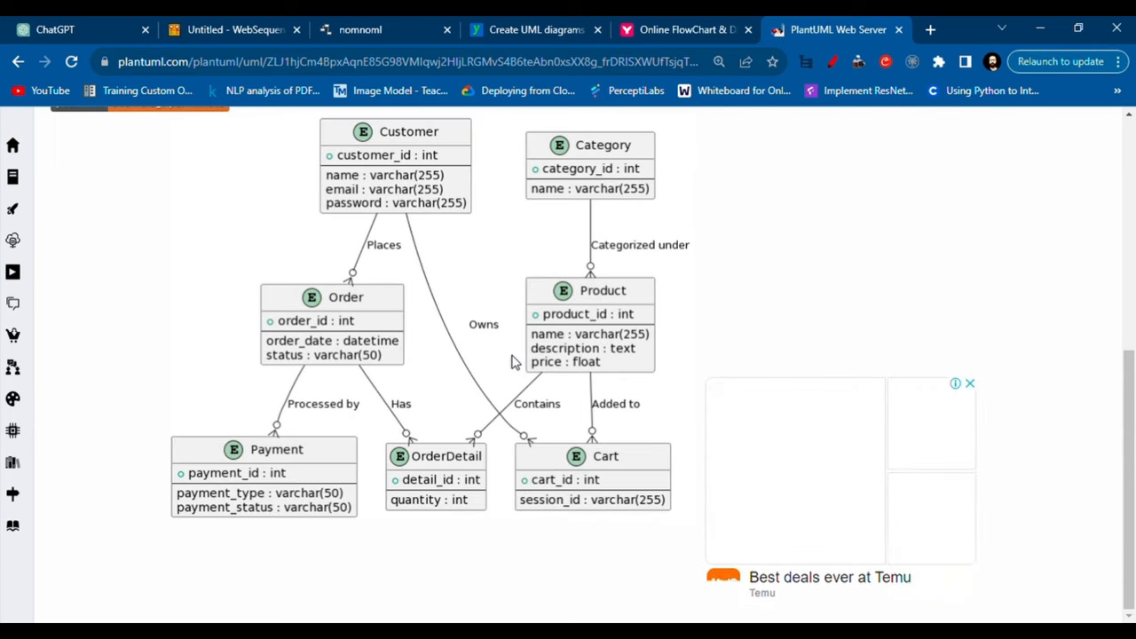
left_click(834, 28)
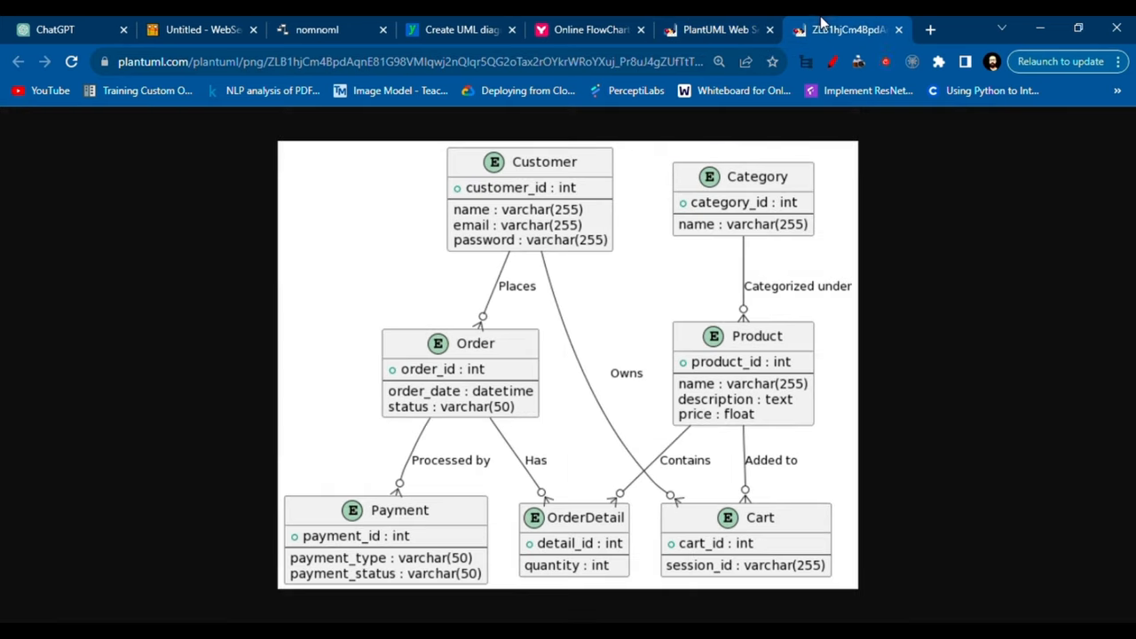
left_click(714, 28)
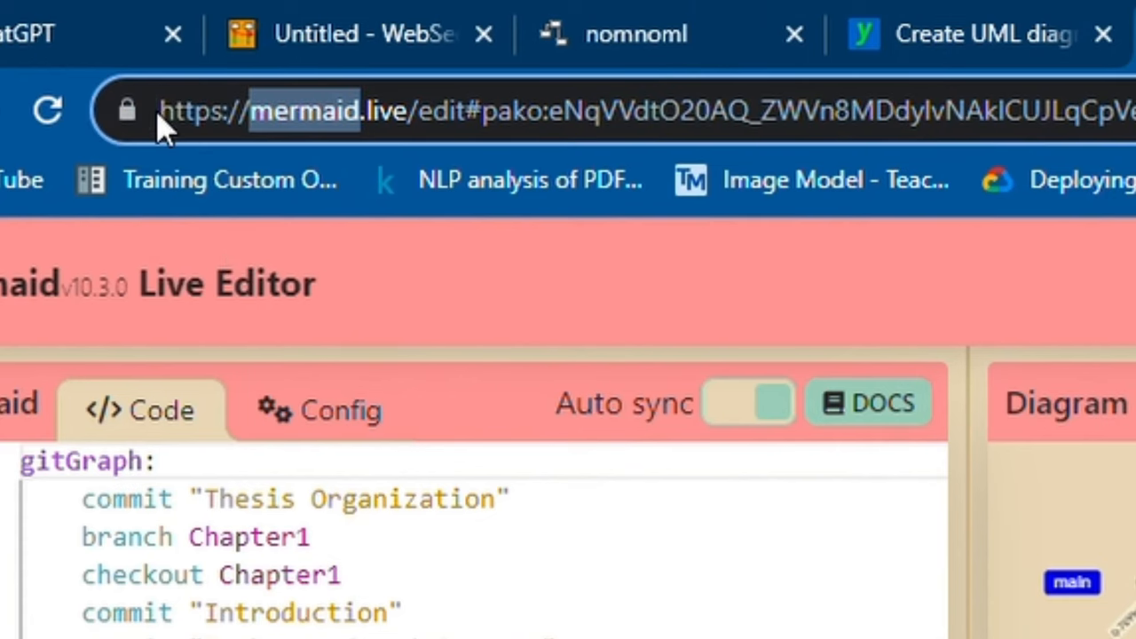
mouse_move(57, 293)
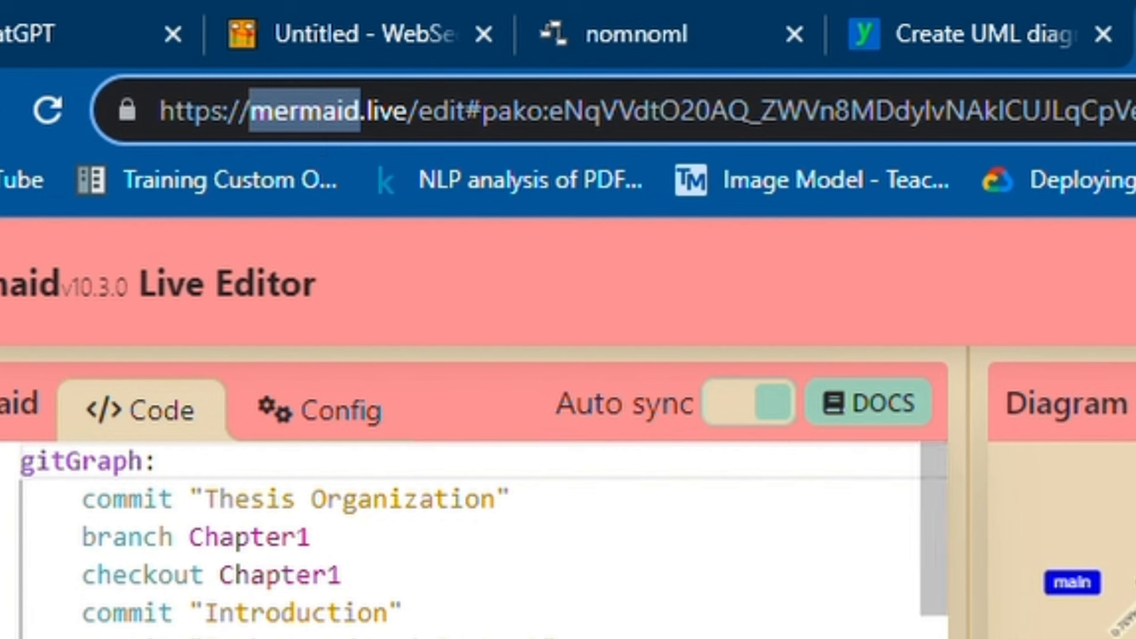
mouse_move(50, 408)
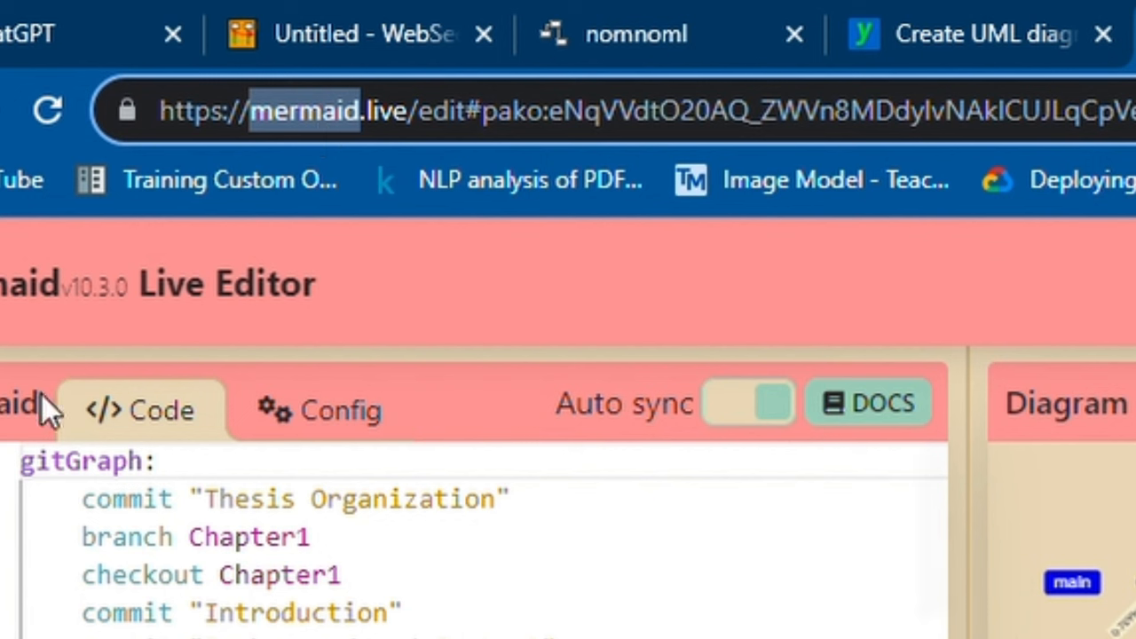
mouse_move(245, 293)
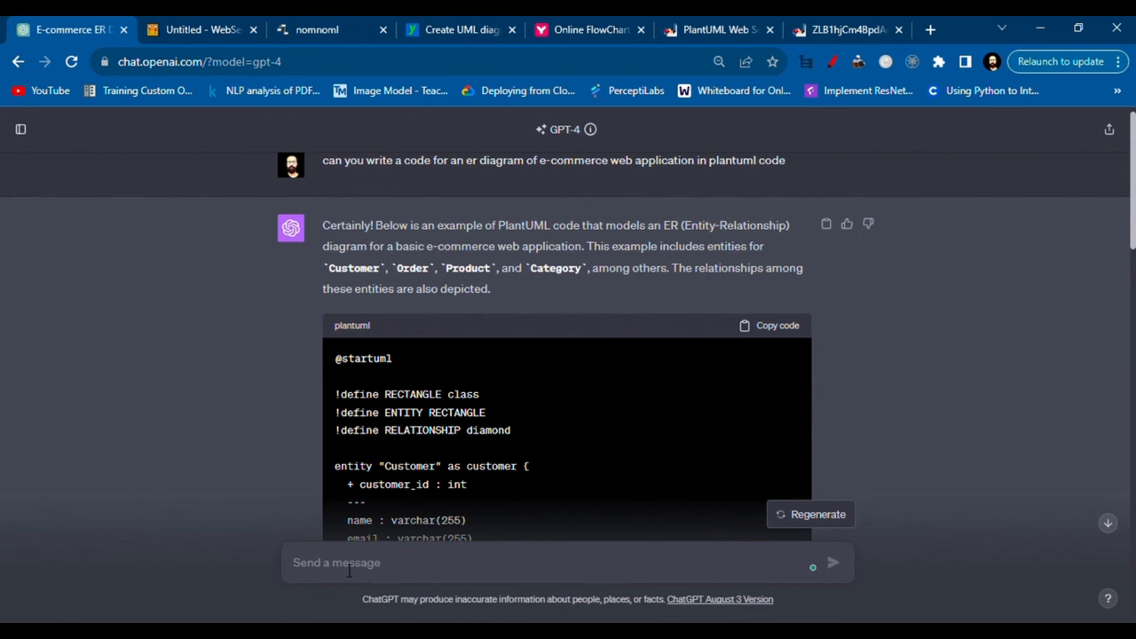
mouse_move(523, 284)
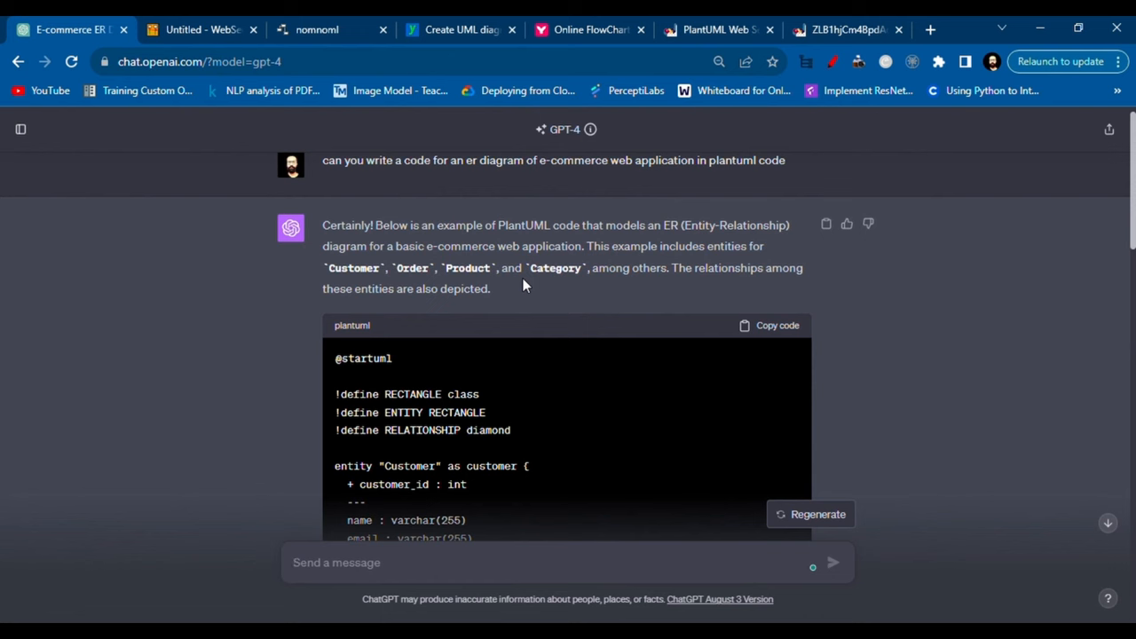
mouse_move(834, 146)
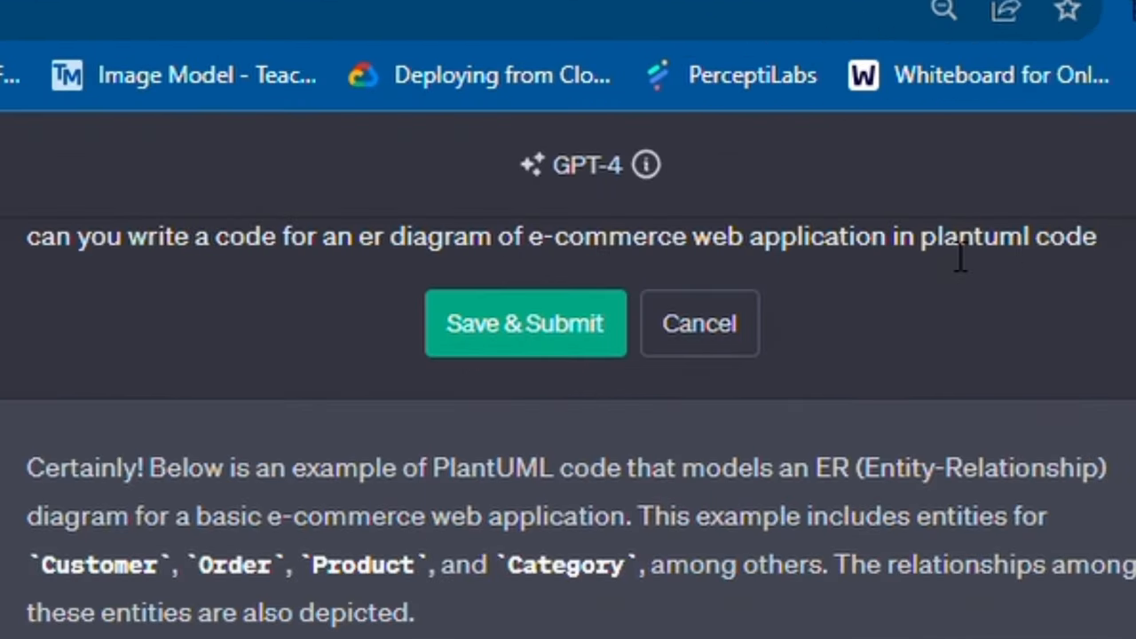
Step: Replace 'plantuml code' with 'mermaid' in the prompt and Save & Submit it
double_click(967, 238)
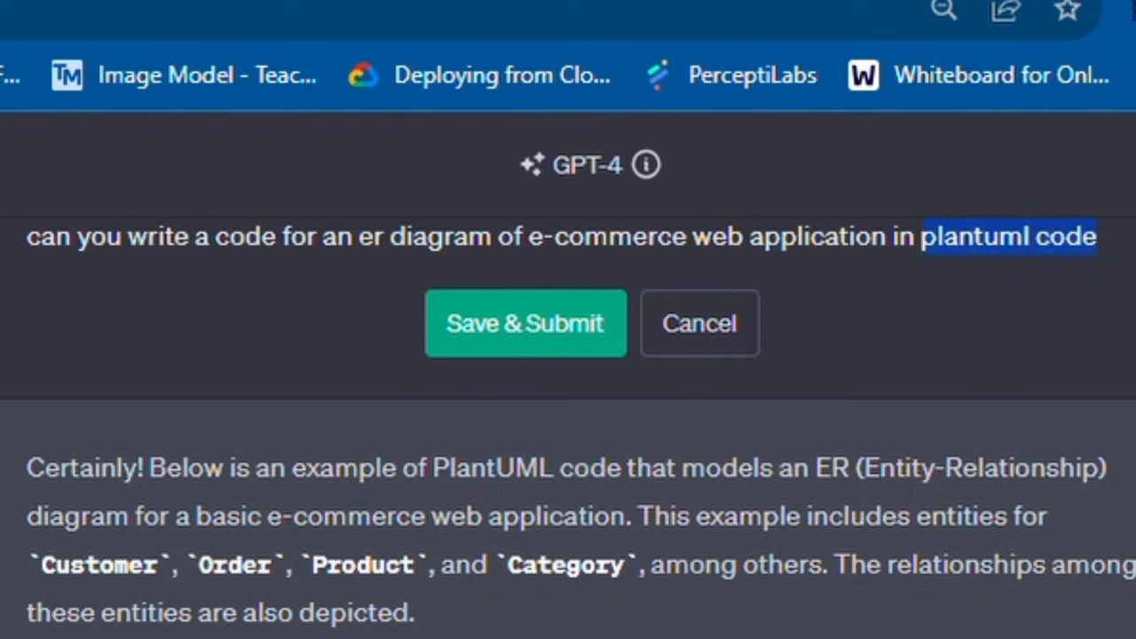
mouse_move(35, 275)
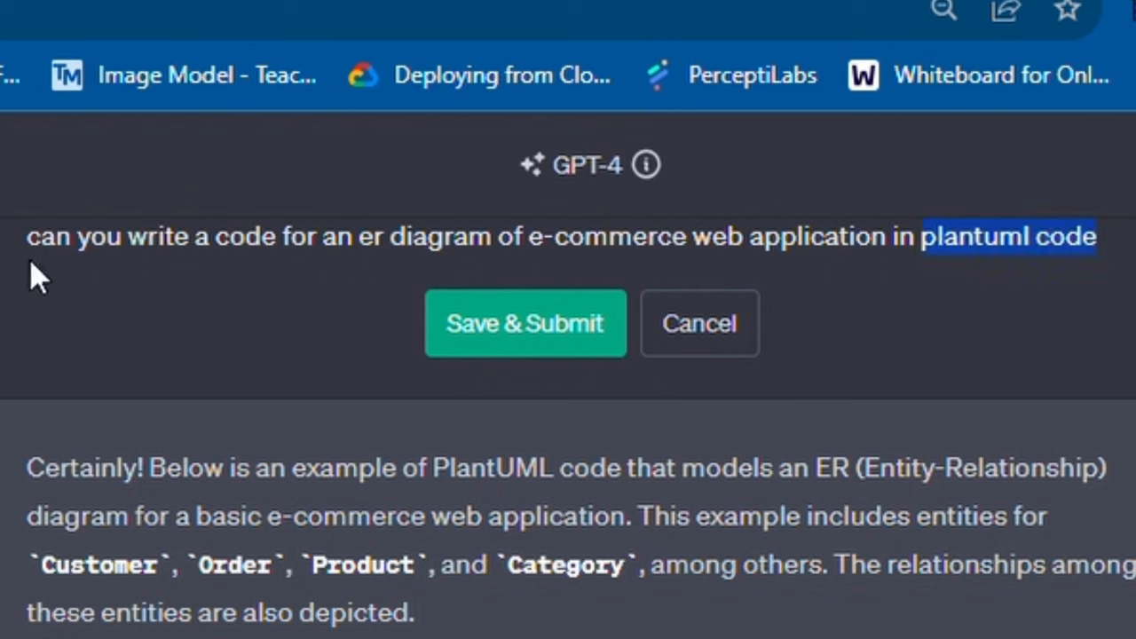
mouse_move(394, 270)
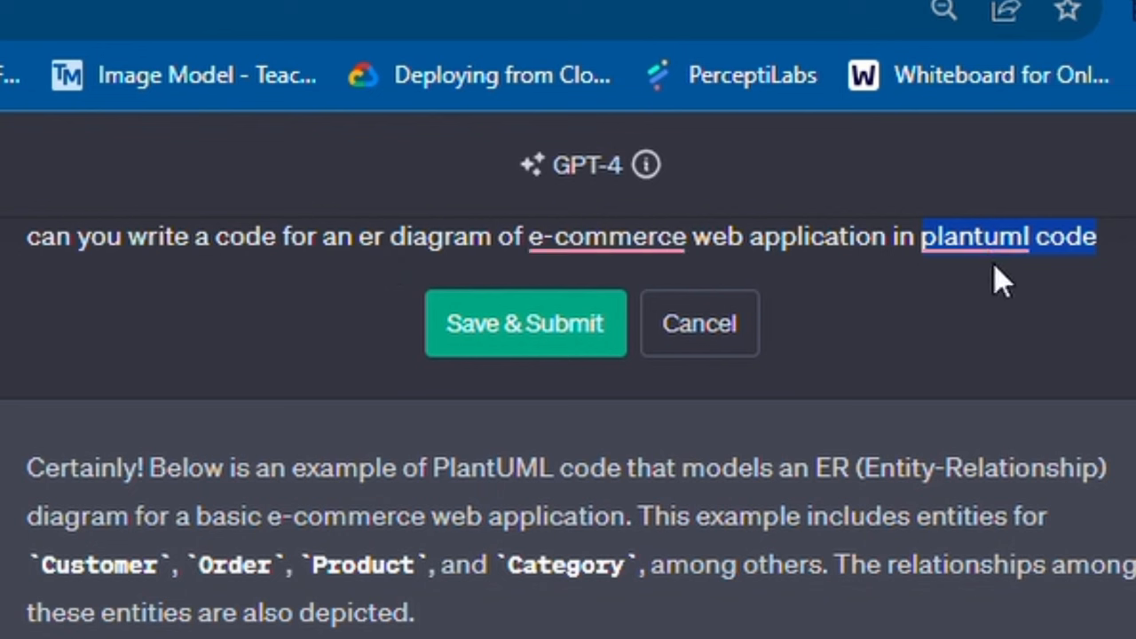
key("Backspace")
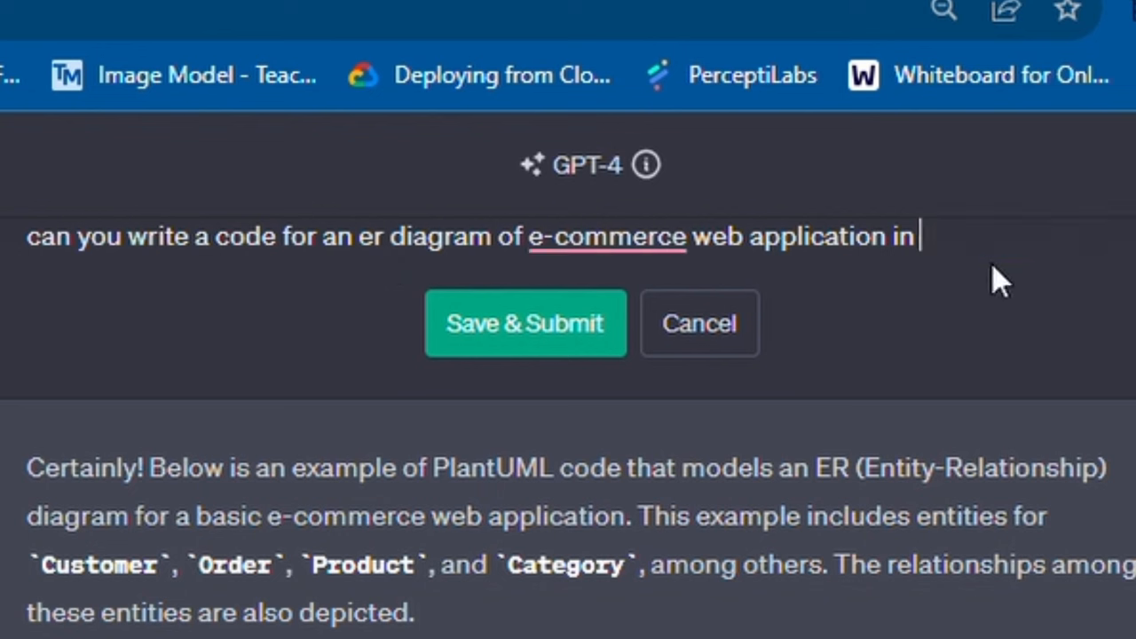
type("merma")
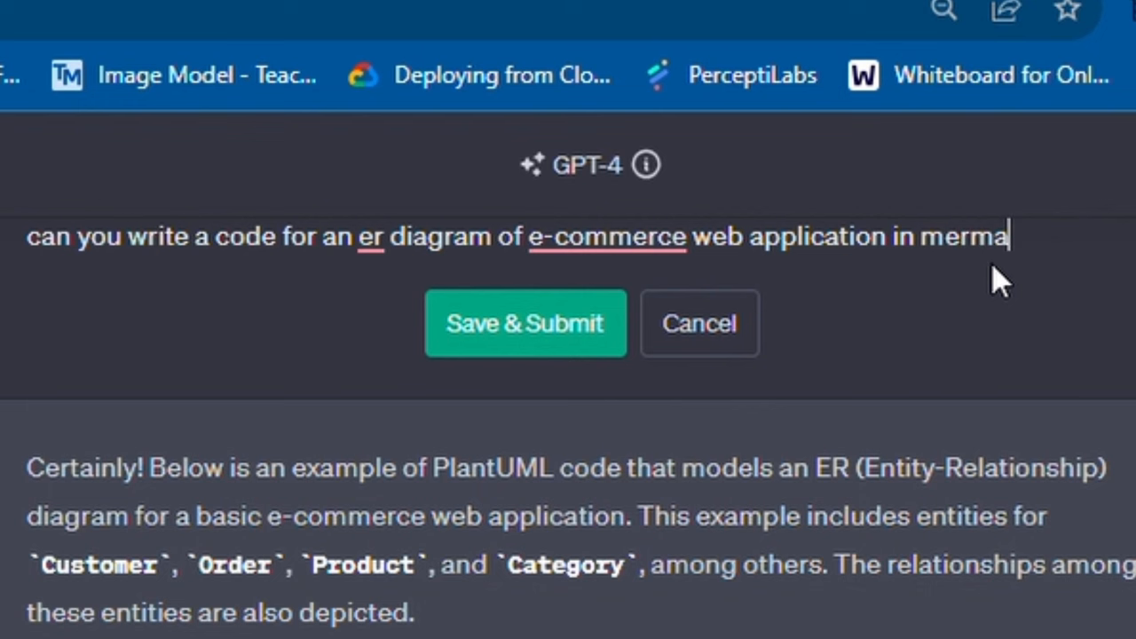
mouse_move(525, 323)
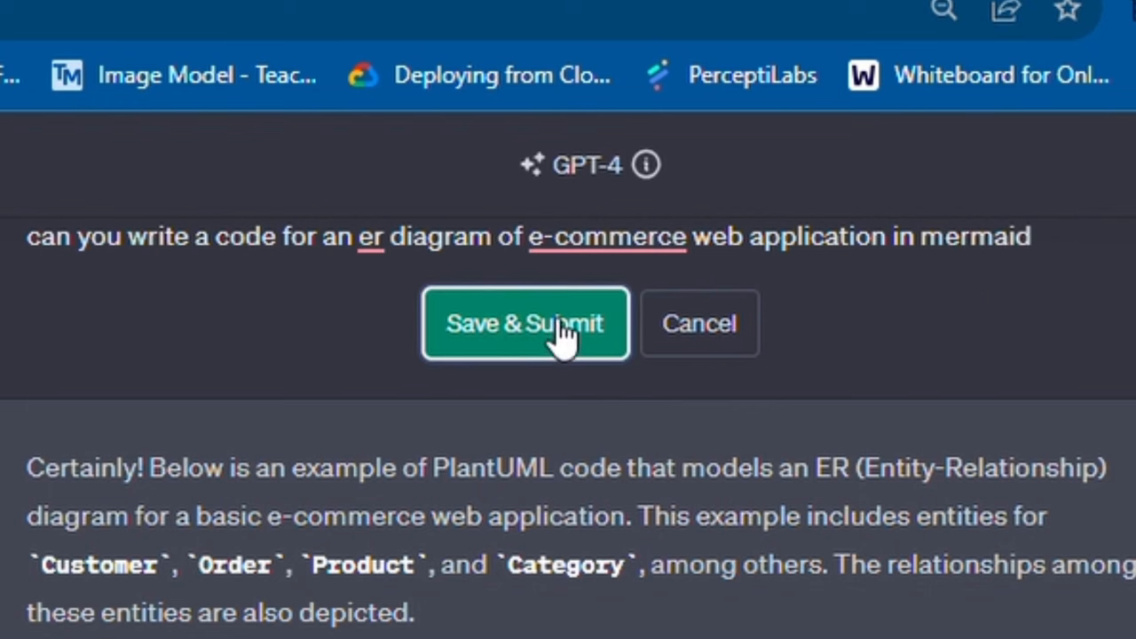
left_click(525, 323)
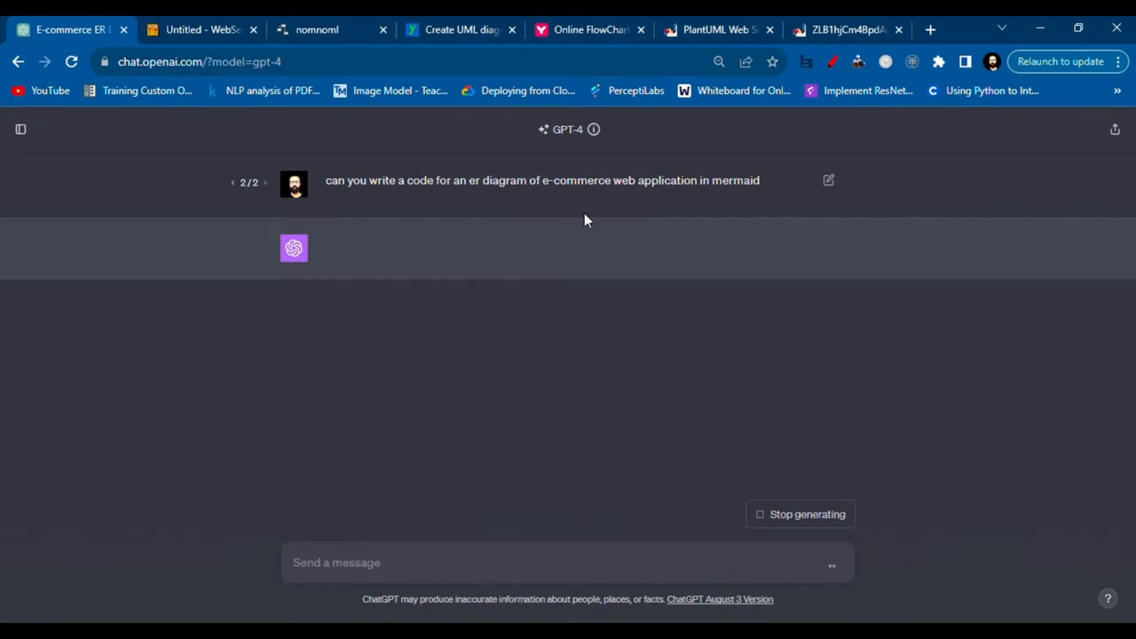
Step: Wait in the Mermaid editor tab, then return to ChatGPT's generating Mermaid erDiagram reply
left_click(589, 28)
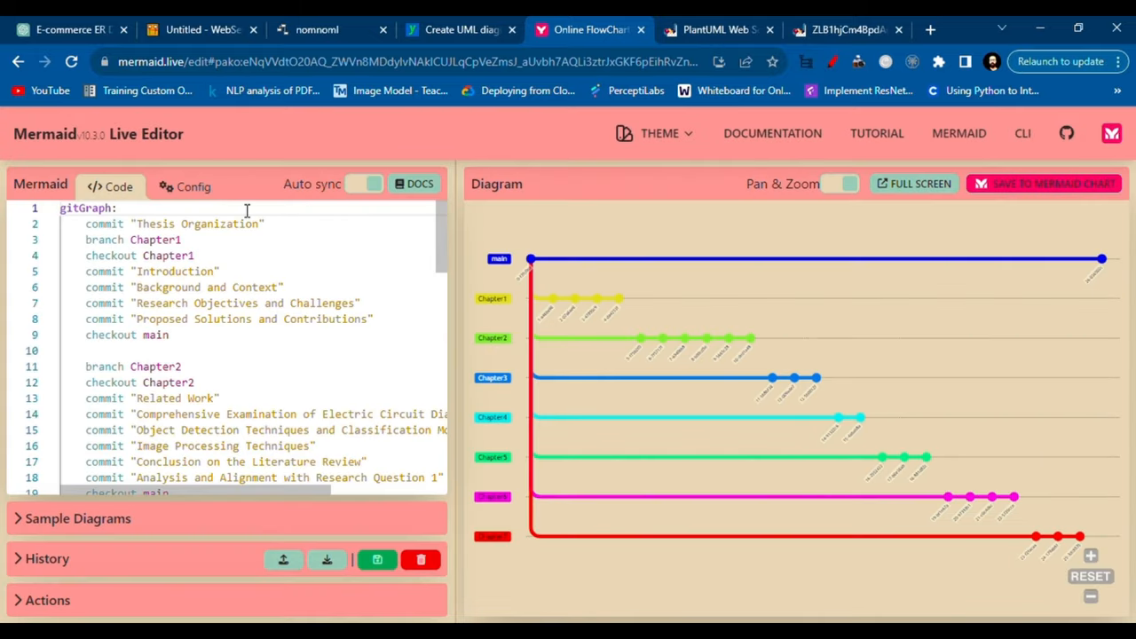
mouse_move(270, 291)
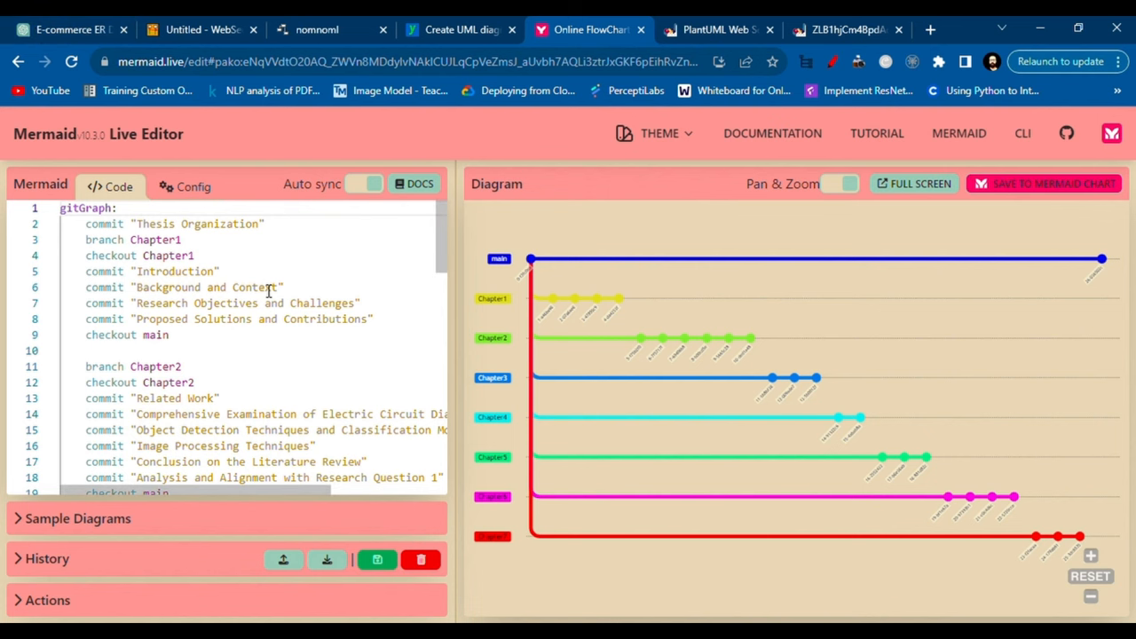
left_click(266, 288)
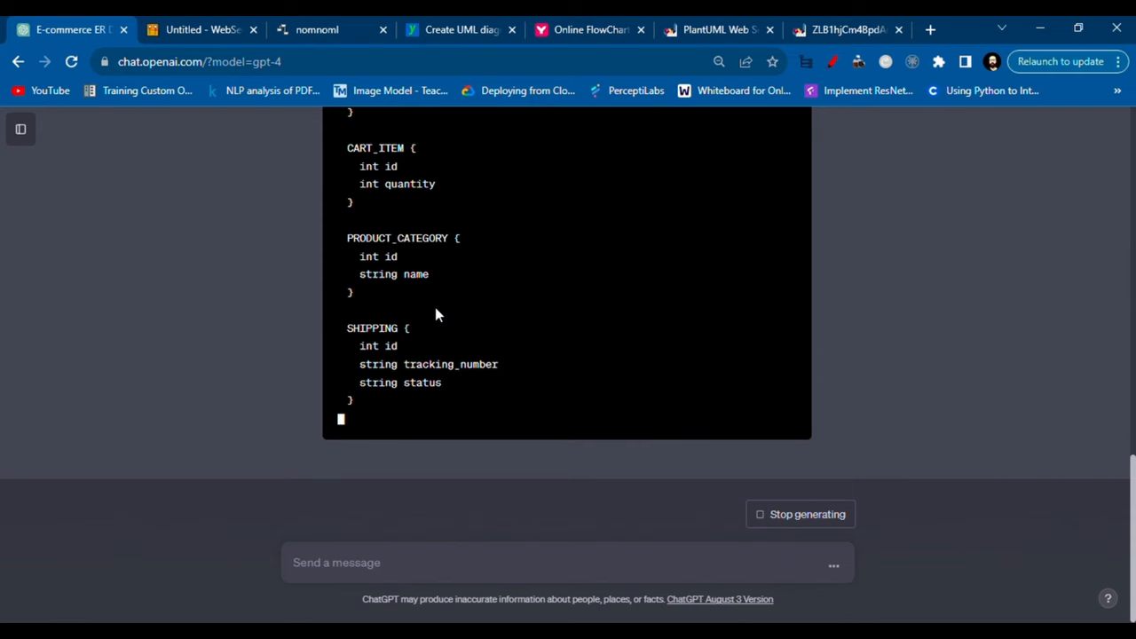
scroll("up", 3)
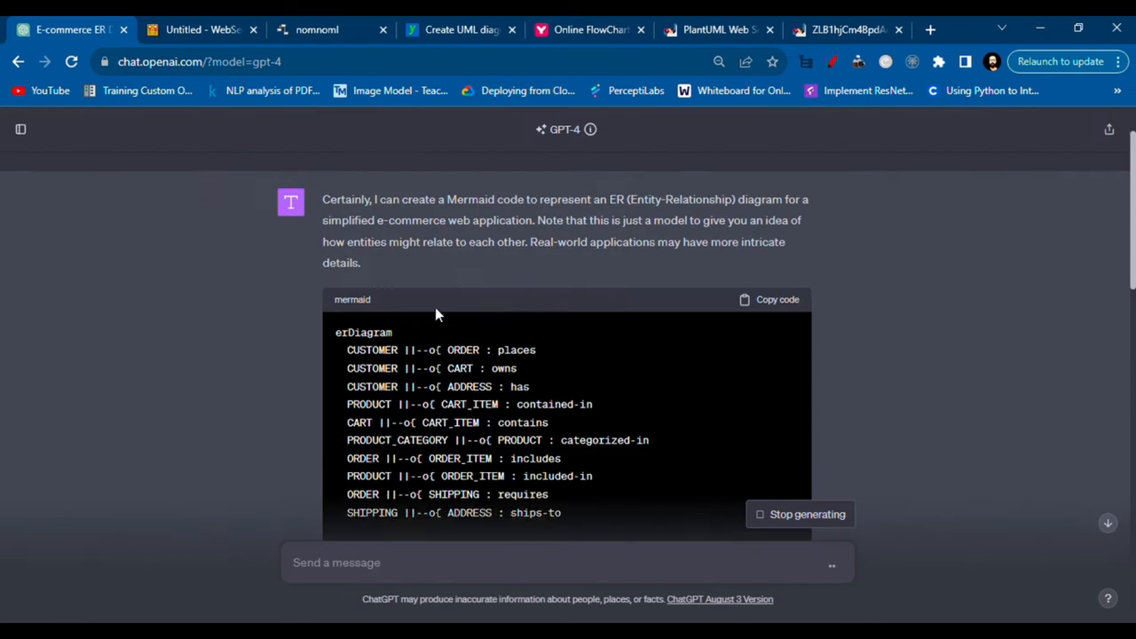
scroll("up", 3)
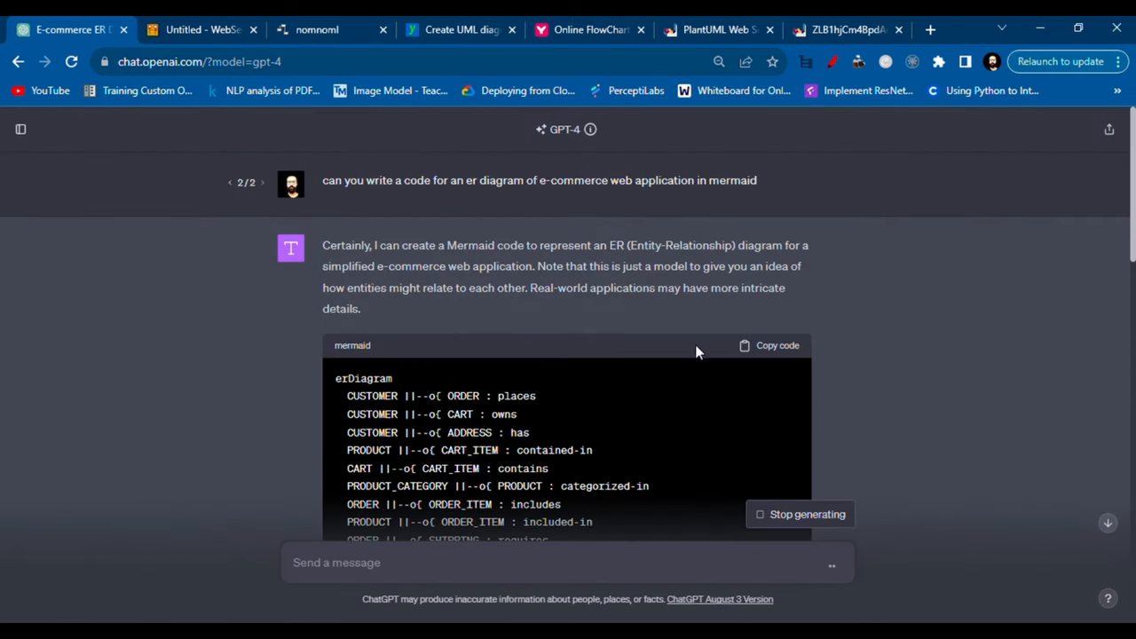
mouse_move(763, 367)
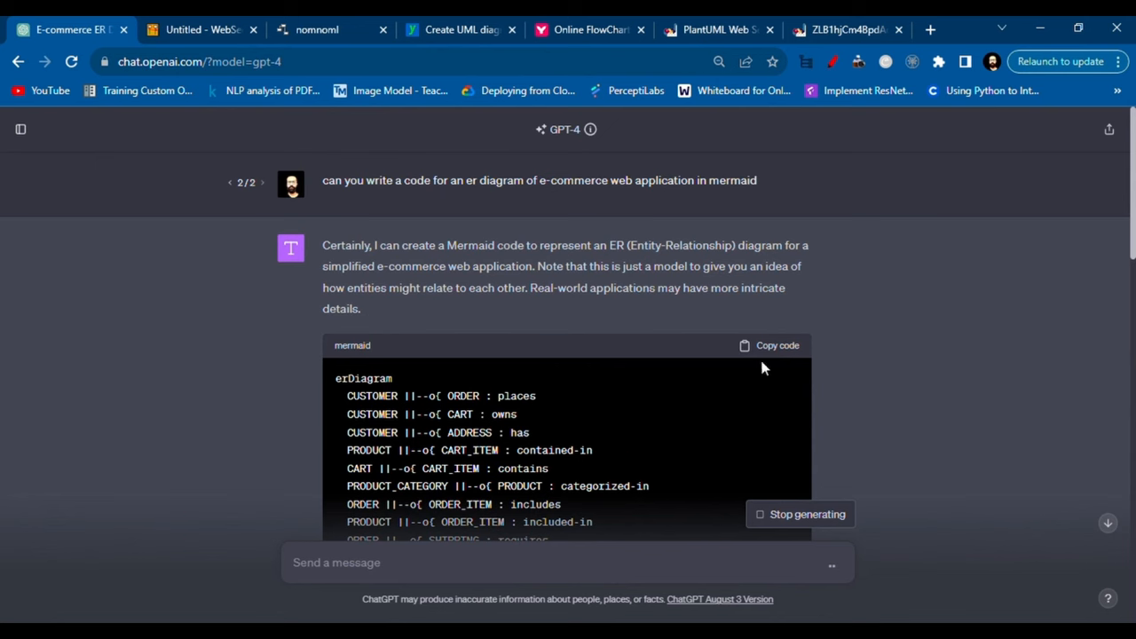
Step: Paste ChatGPT's Mermaid erDiagram code into Mermaid Live Editor, accepting the Auto Sync dialog
left_click(770, 344)
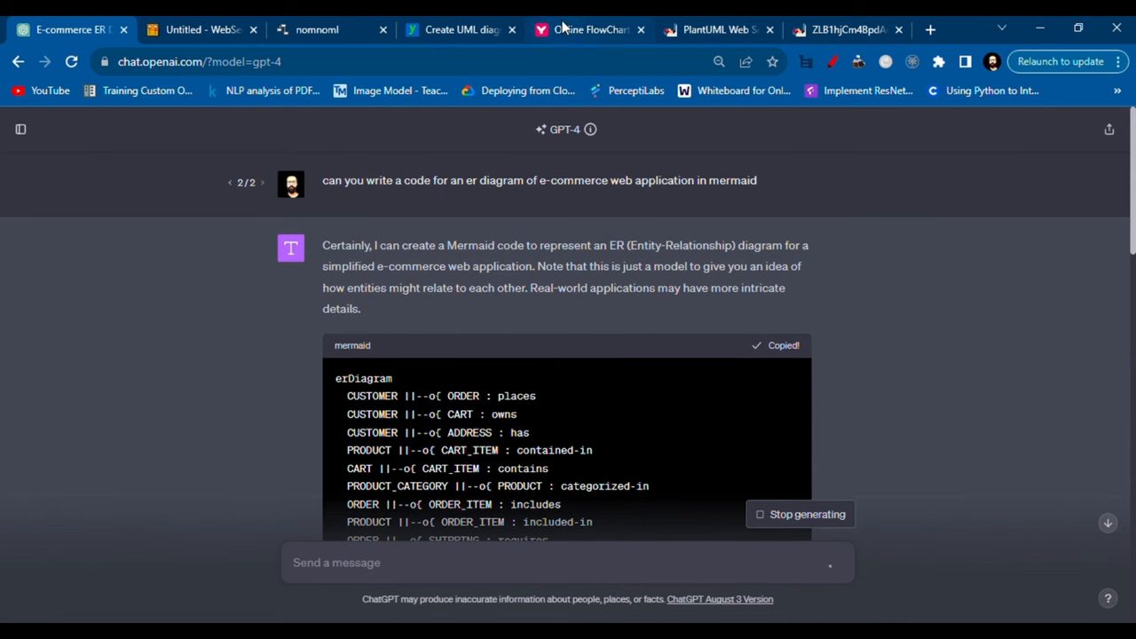
left_click(589, 28)
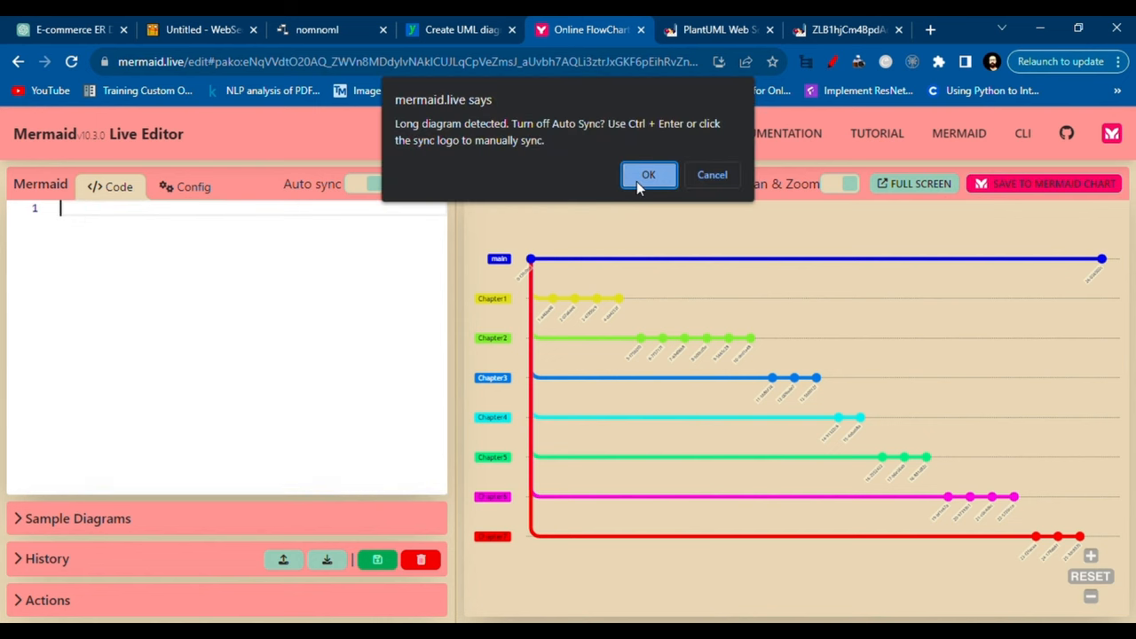
left_click(647, 176)
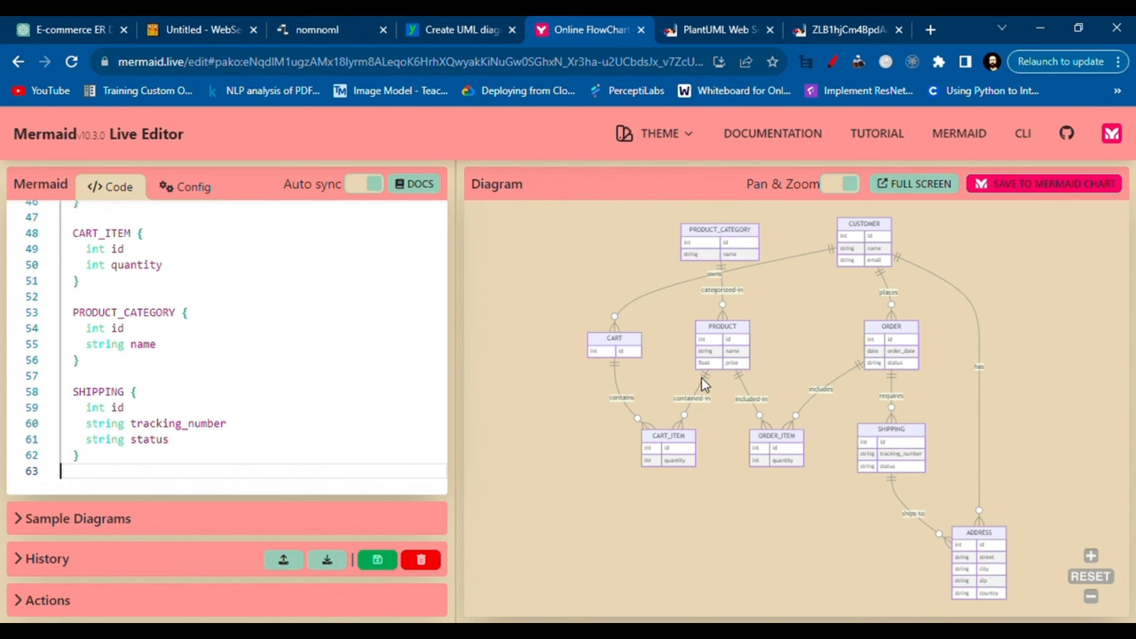
mouse_move(486, 468)
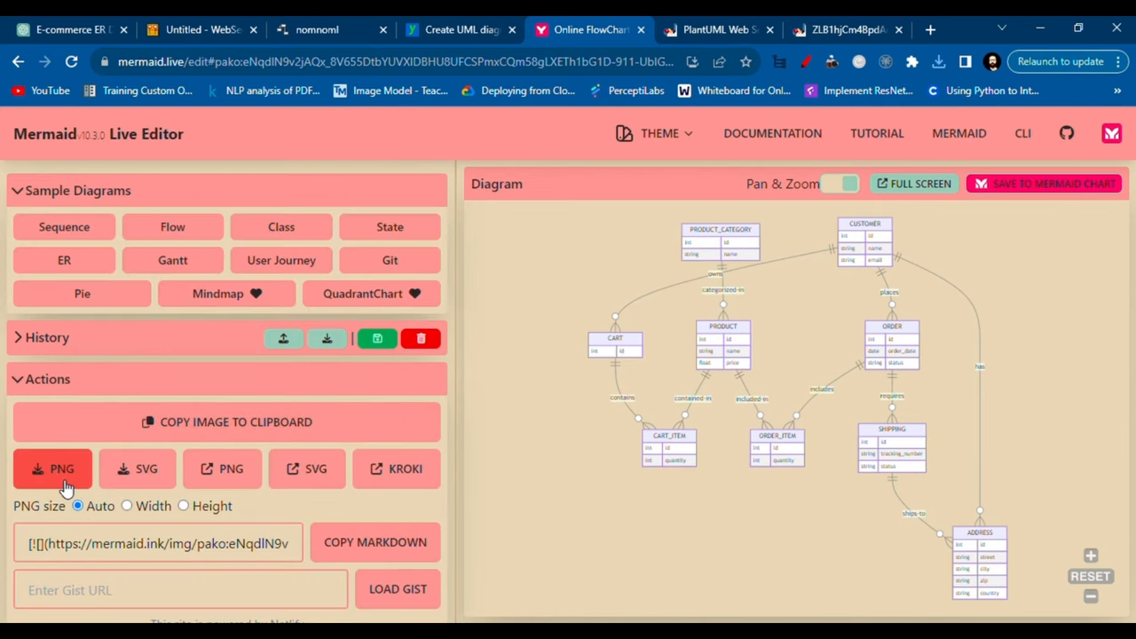
Step: Download the Mermaid diagram as PNG, then resubmit the prompt with 'yuml' replacing 'mermaid'
left_click(459, 29)
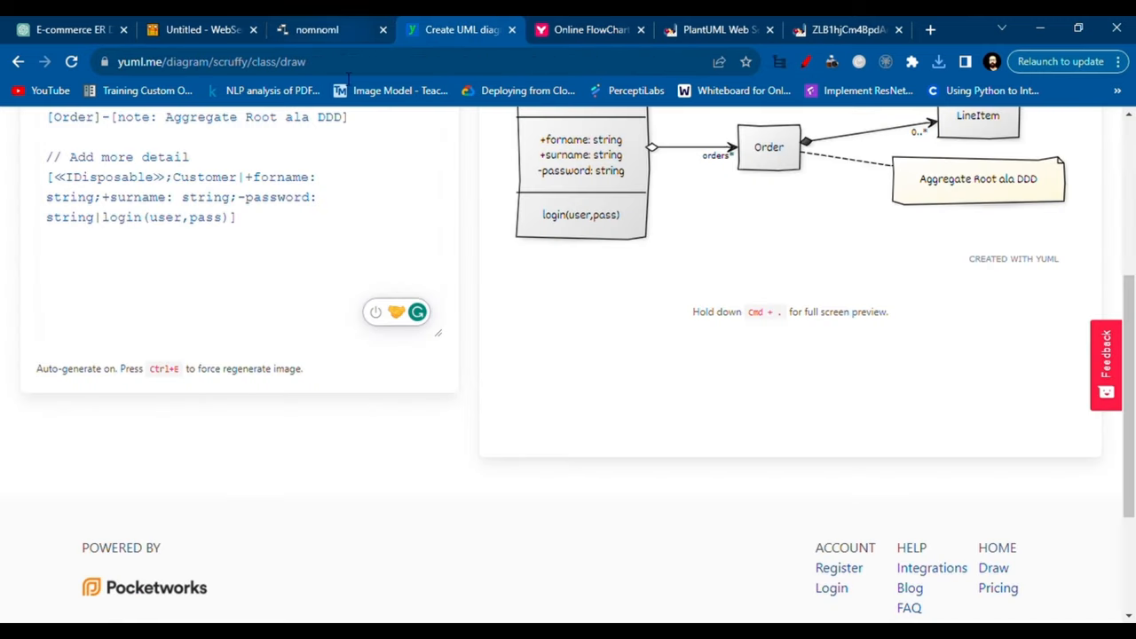
scroll("up", 3)
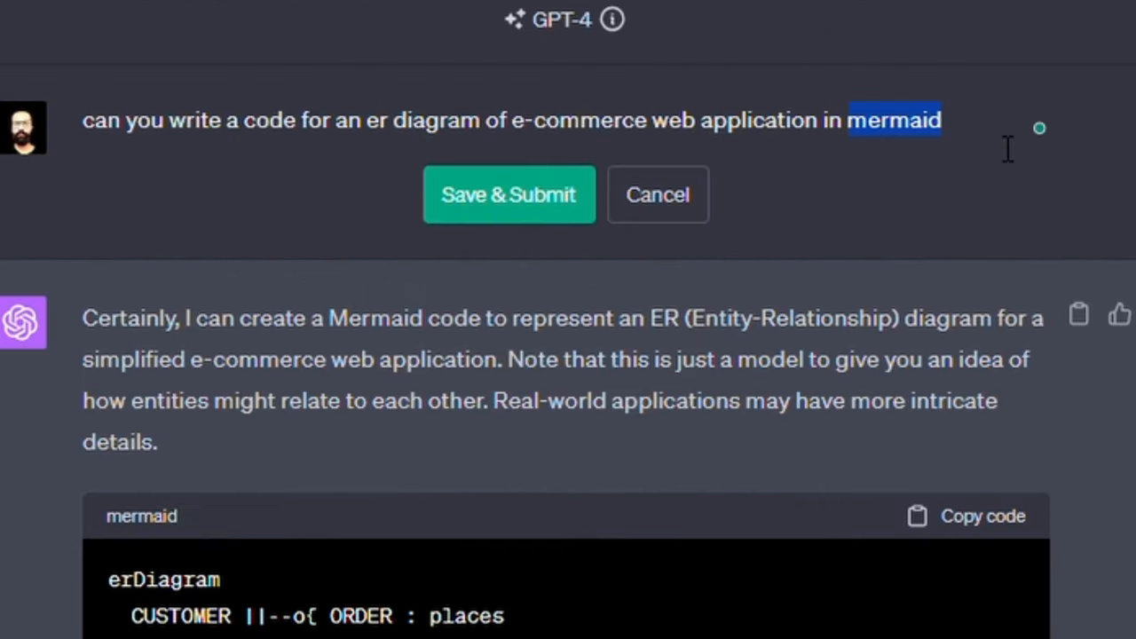
key("Backspace")
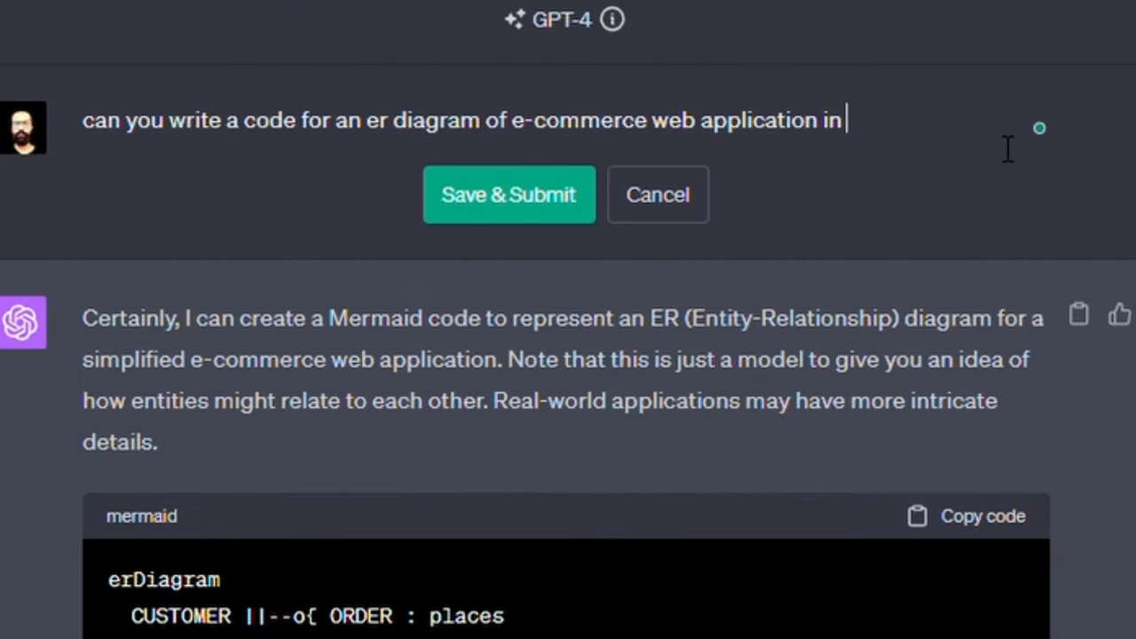
type("yuml")
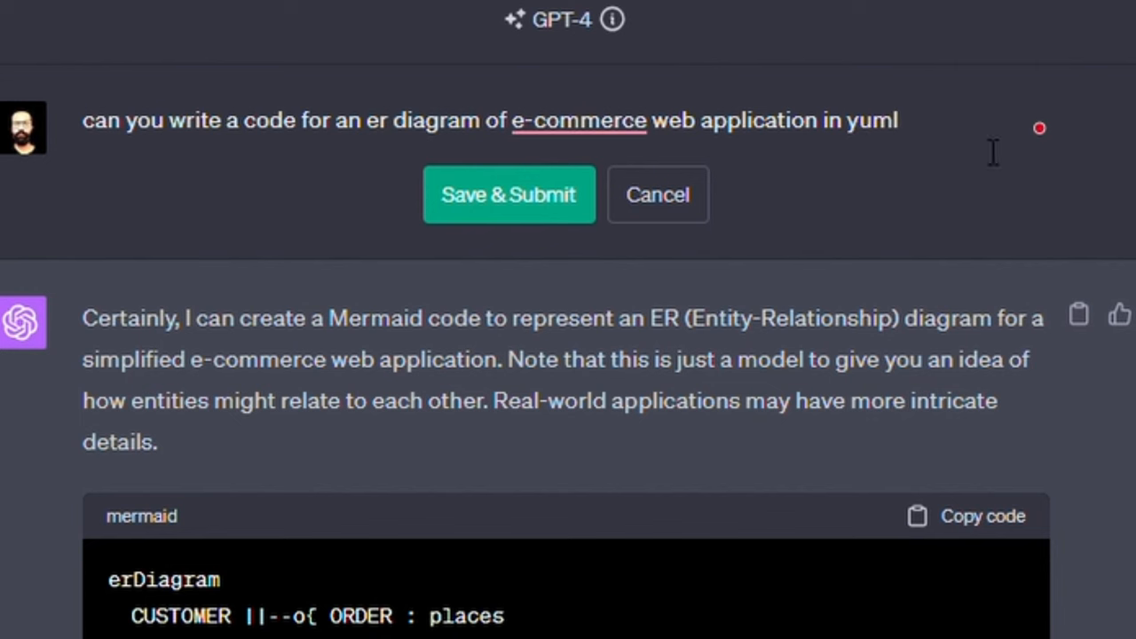
left_click(508, 193)
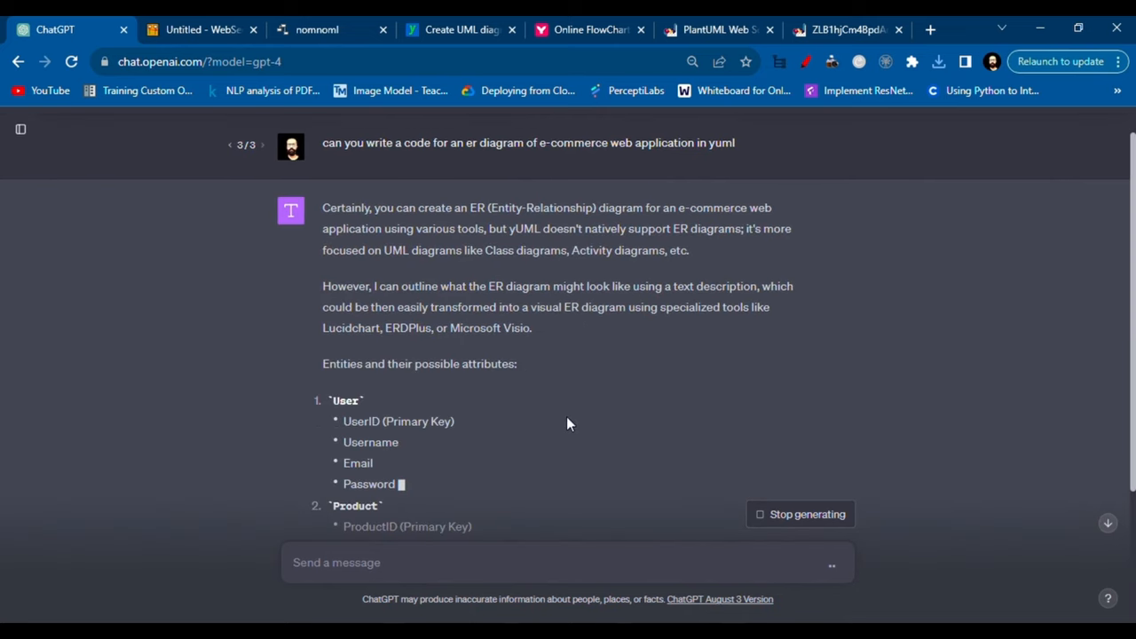
Step: Reword the prompt to 'for yuml platform' and Save & Submit it
scroll("down", 3)
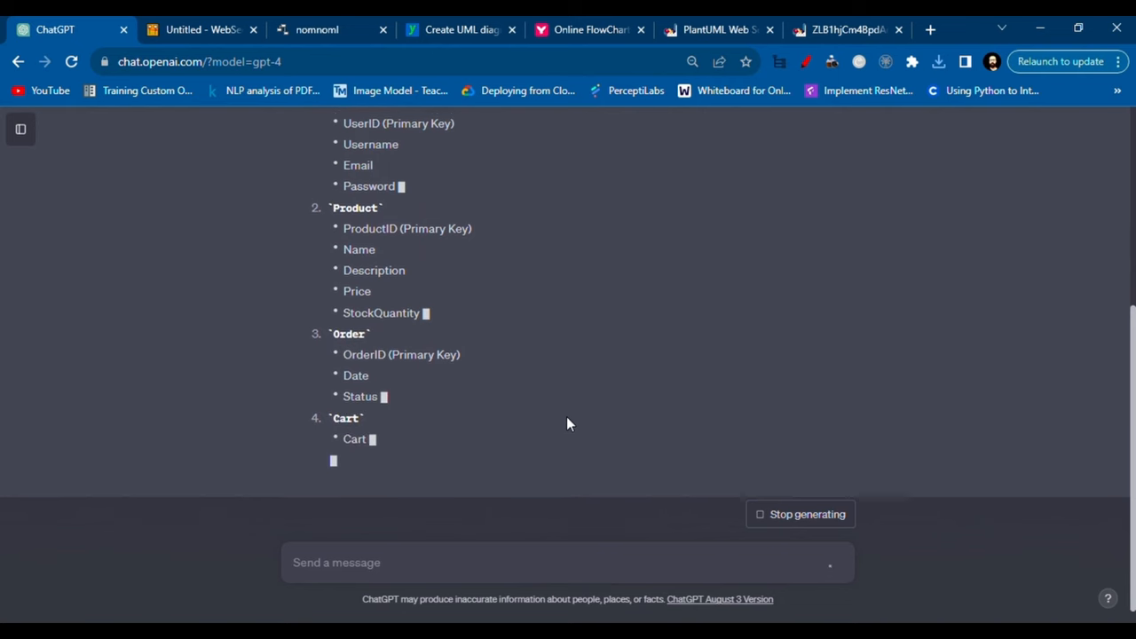
scroll("down", 3)
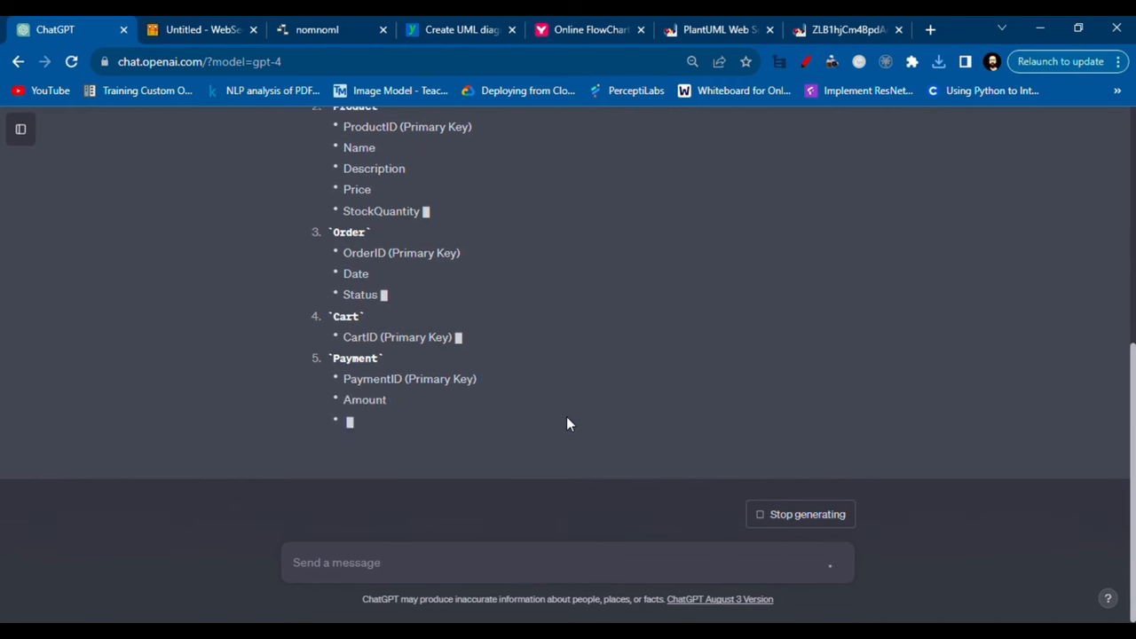
scroll("up", 3)
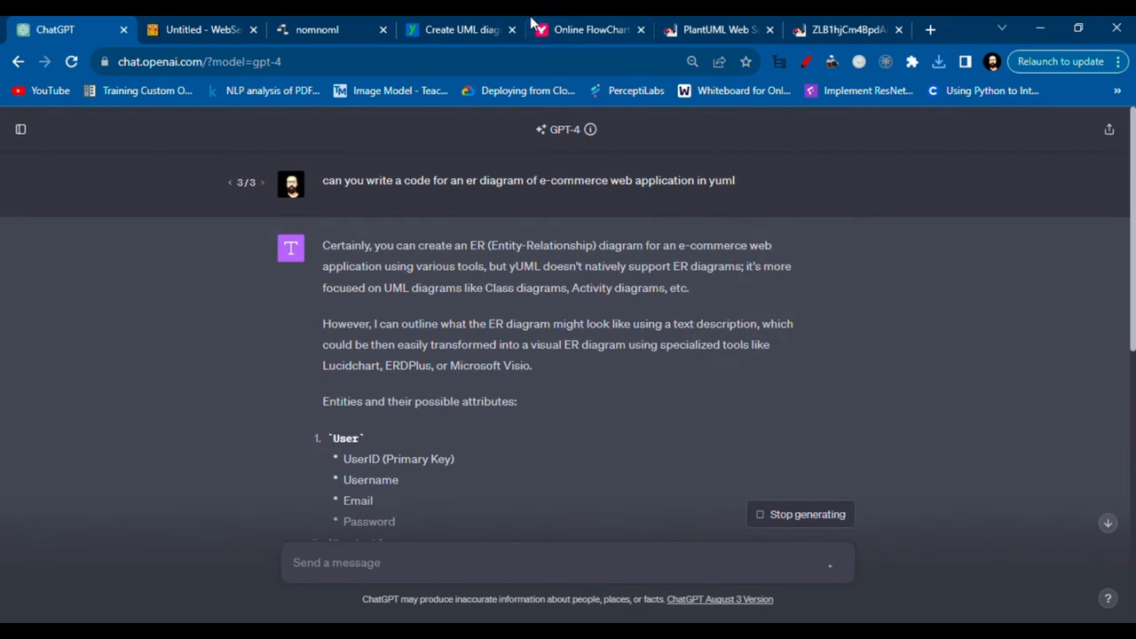
left_click(529, 181)
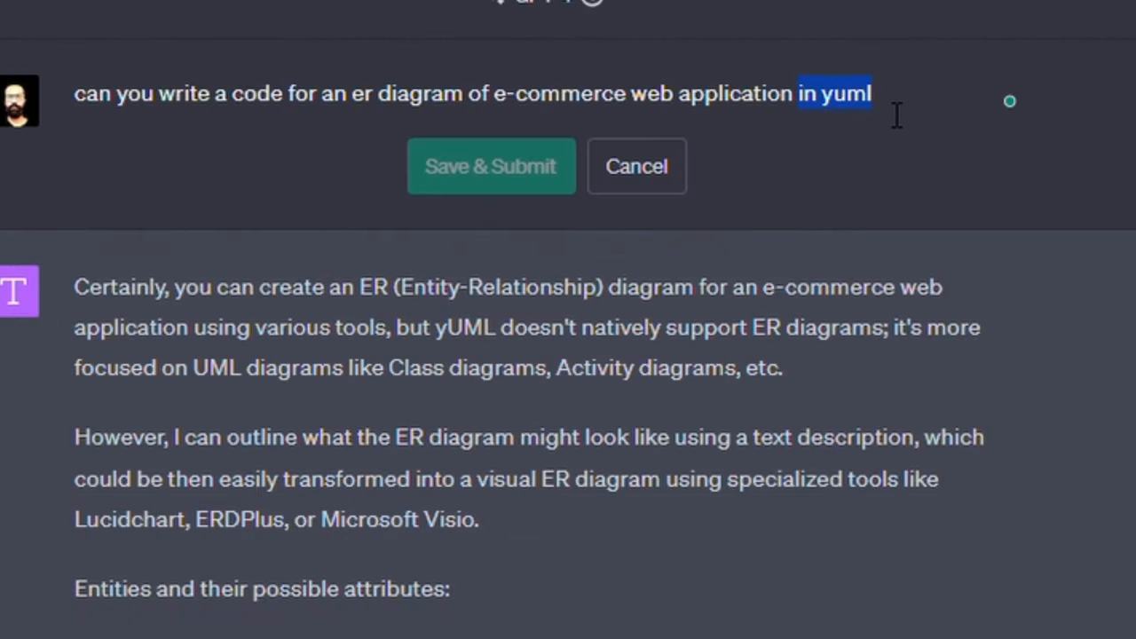
type("for")
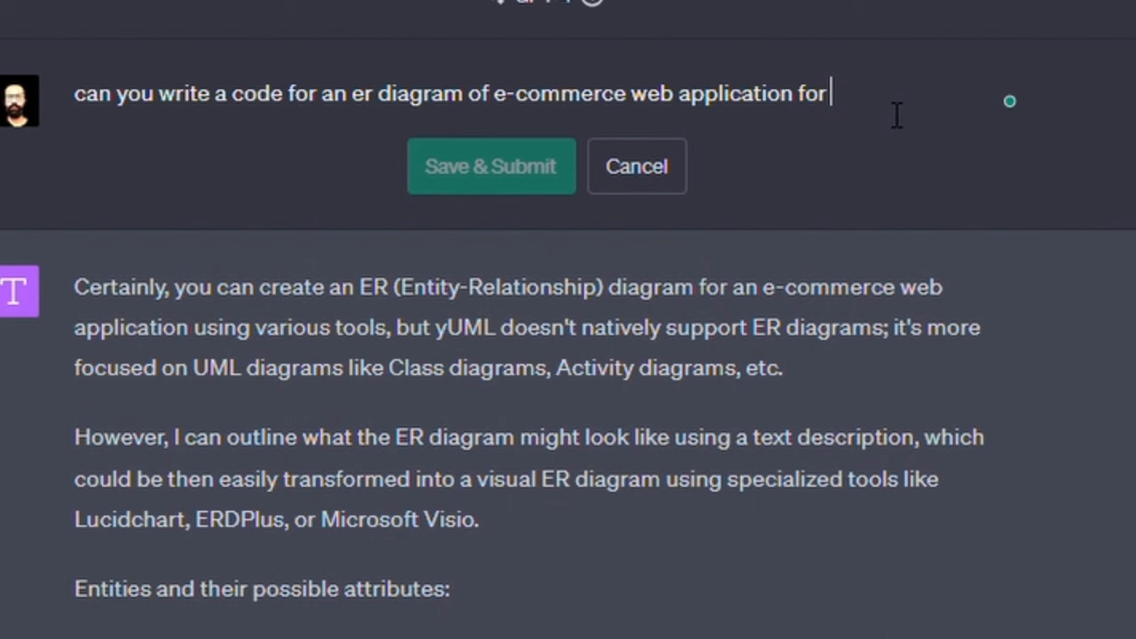
type("yuml")
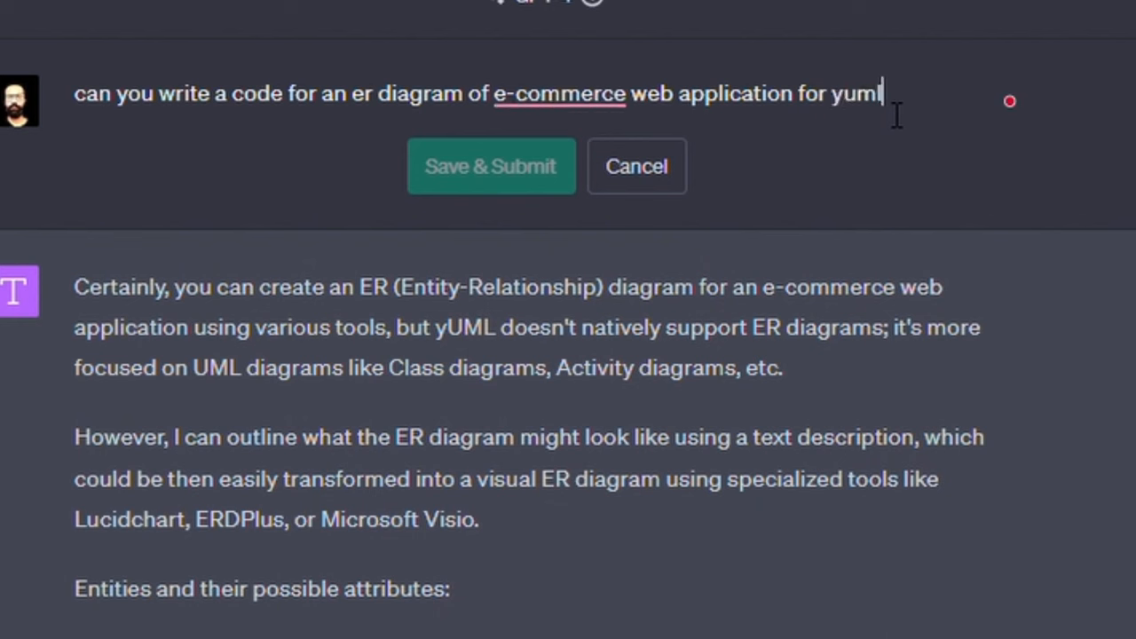
type("platform")
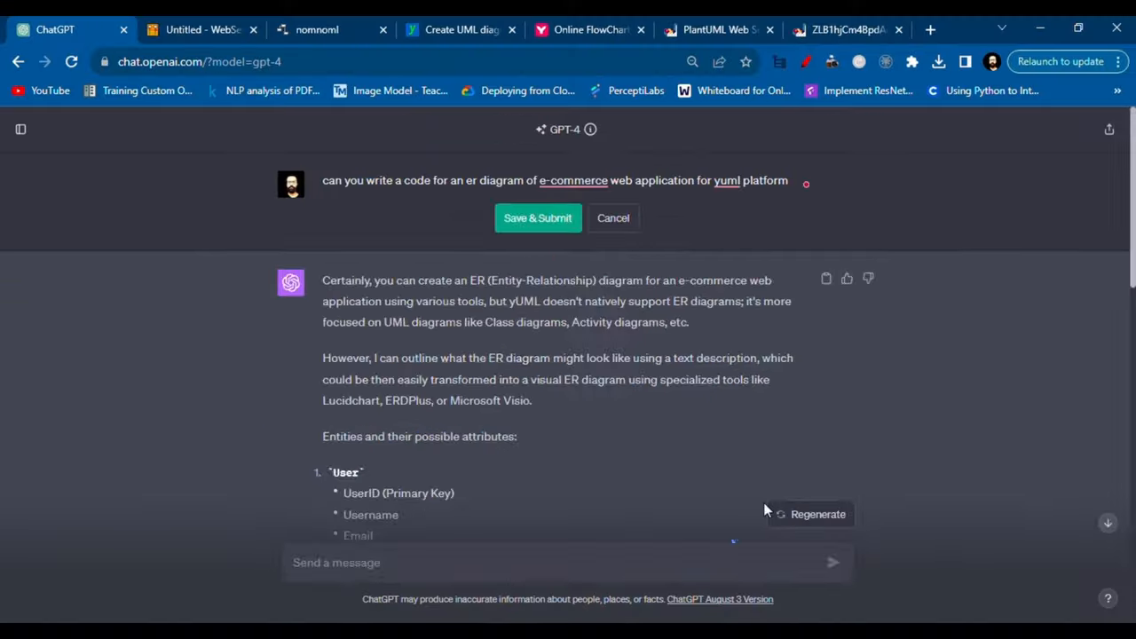
left_click(536, 217)
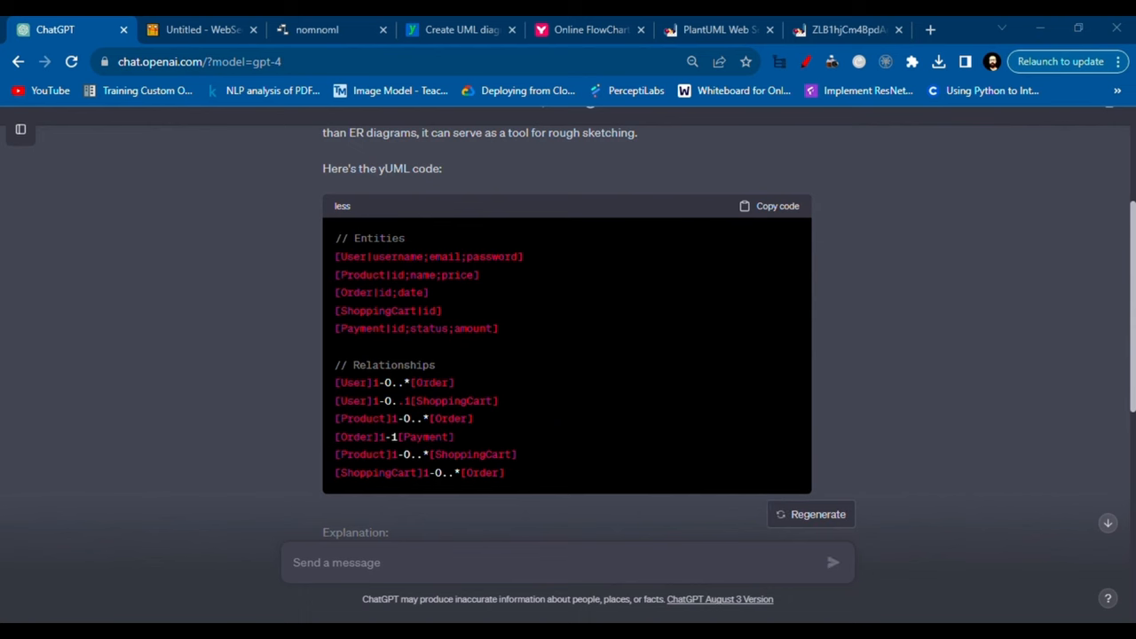
Step: View the downloaded Mermaid diagram image, then return to ChatGPT's yUML code reply
left_click(852, 29)
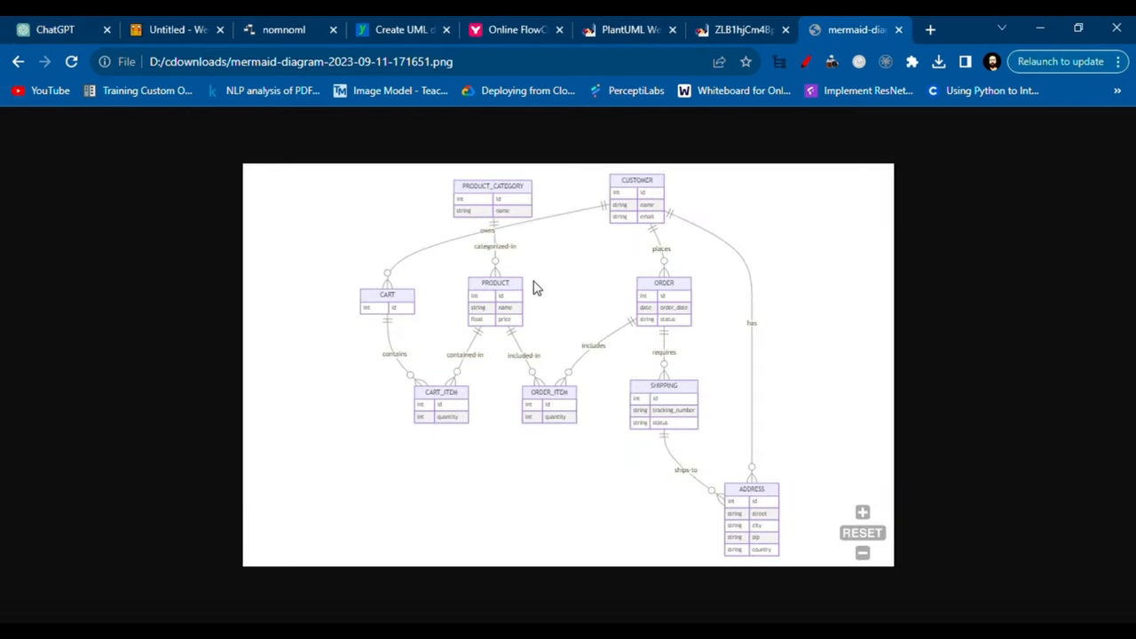
left_click(55, 28)
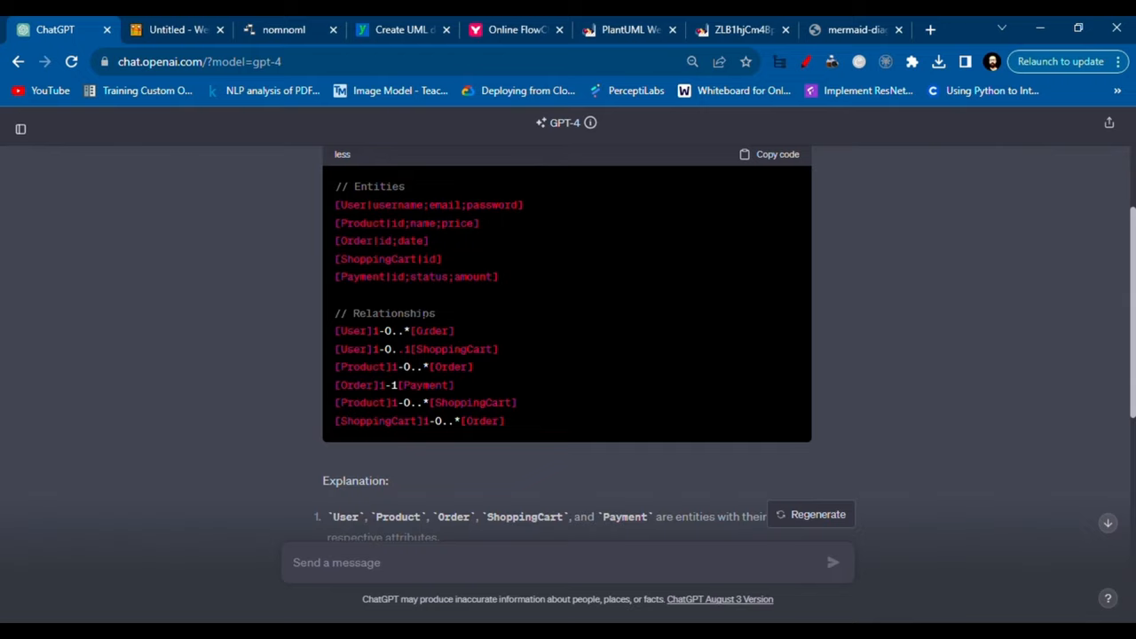
Step: Render ChatGPT's yUML code on yuml.me and scroll through the User, Product, ShoppingCart, Order, Payment diagram
left_click(770, 153)
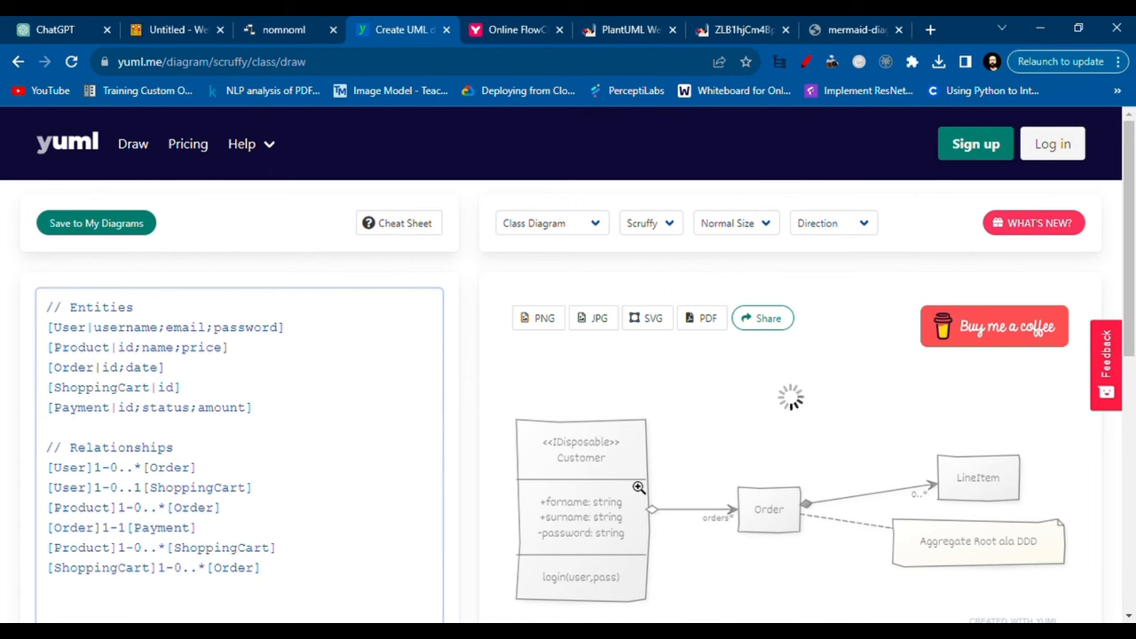
scroll("down", 3)
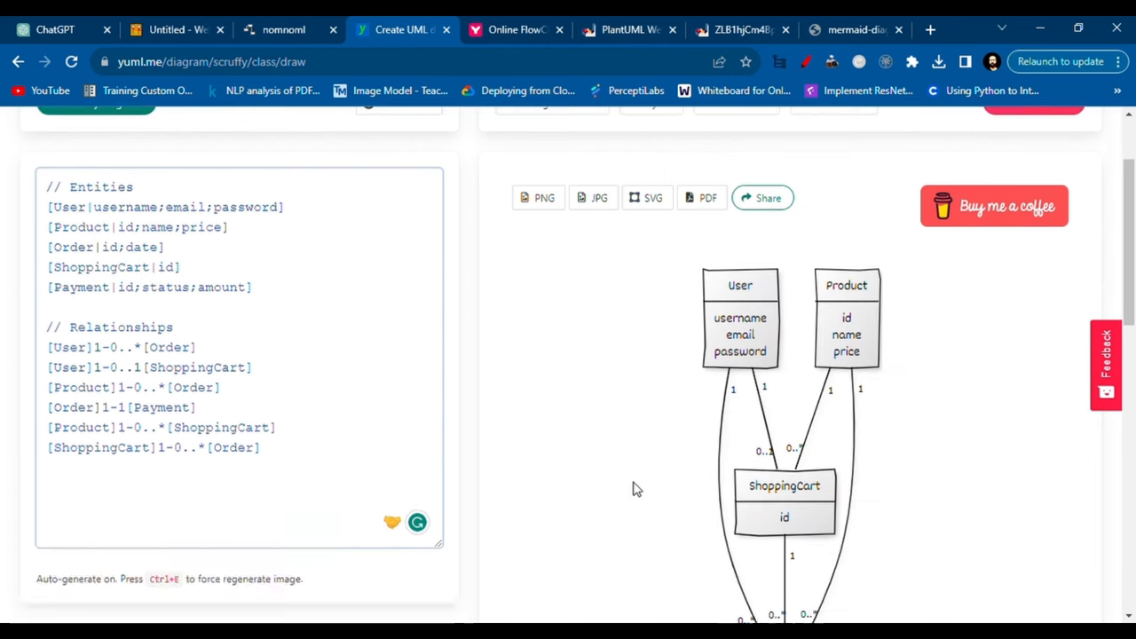
scroll("down", 3)
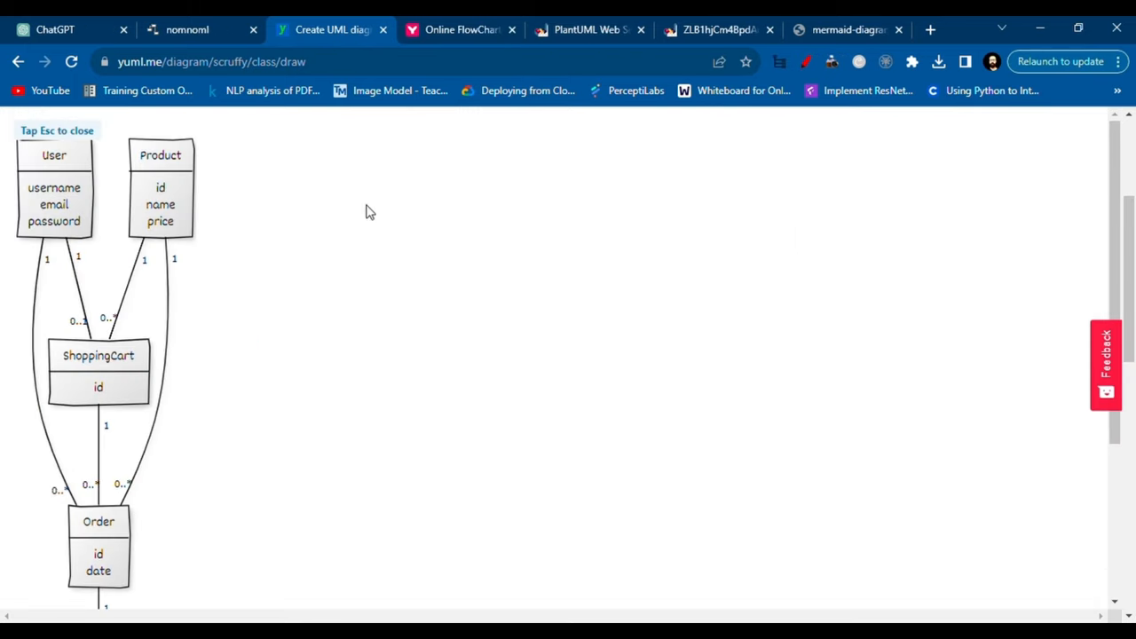
scroll("down", 3)
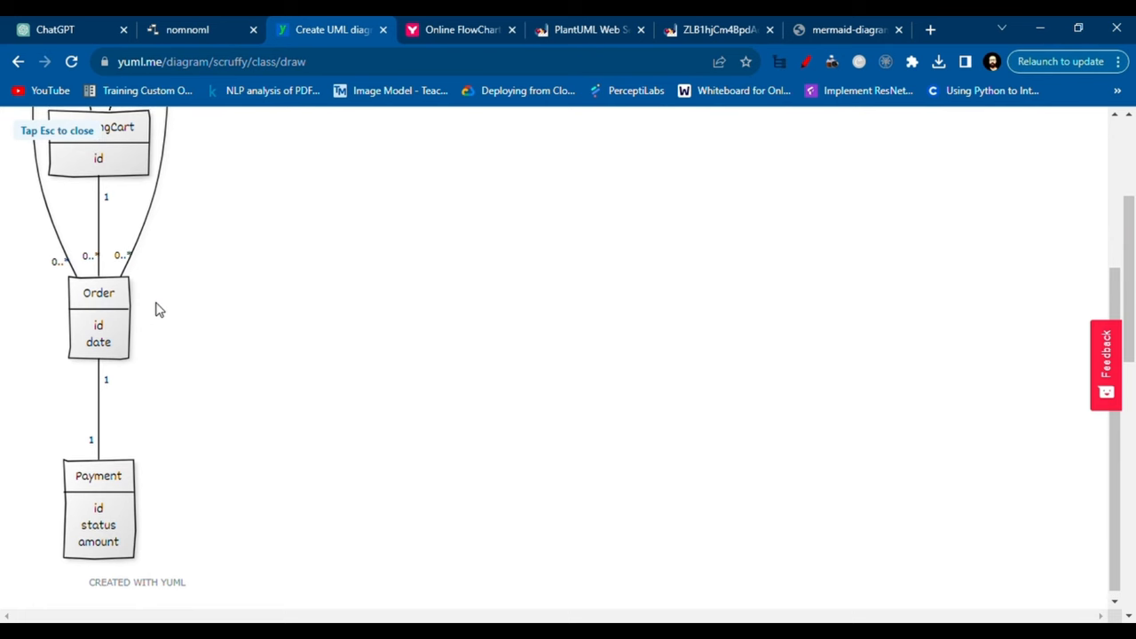
mouse_move(417, 25)
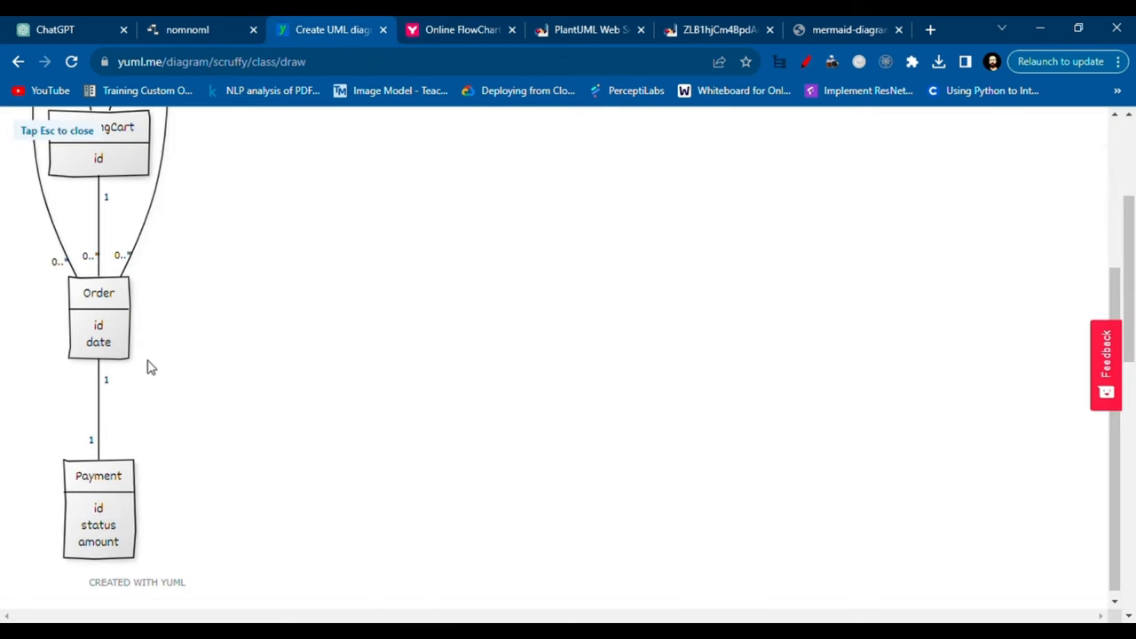
scroll("up", 3)
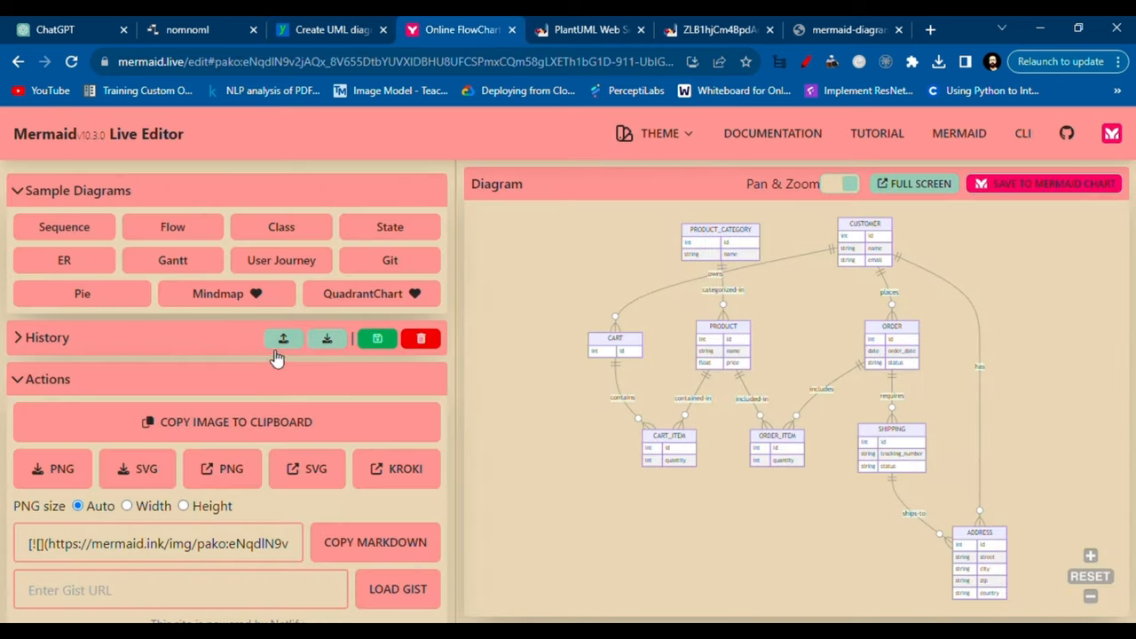
Step: Review the rendered PlantUML, Mermaid PNG and yUML diagrams, then return to the ChatGPT conversation
left_click(589, 29)
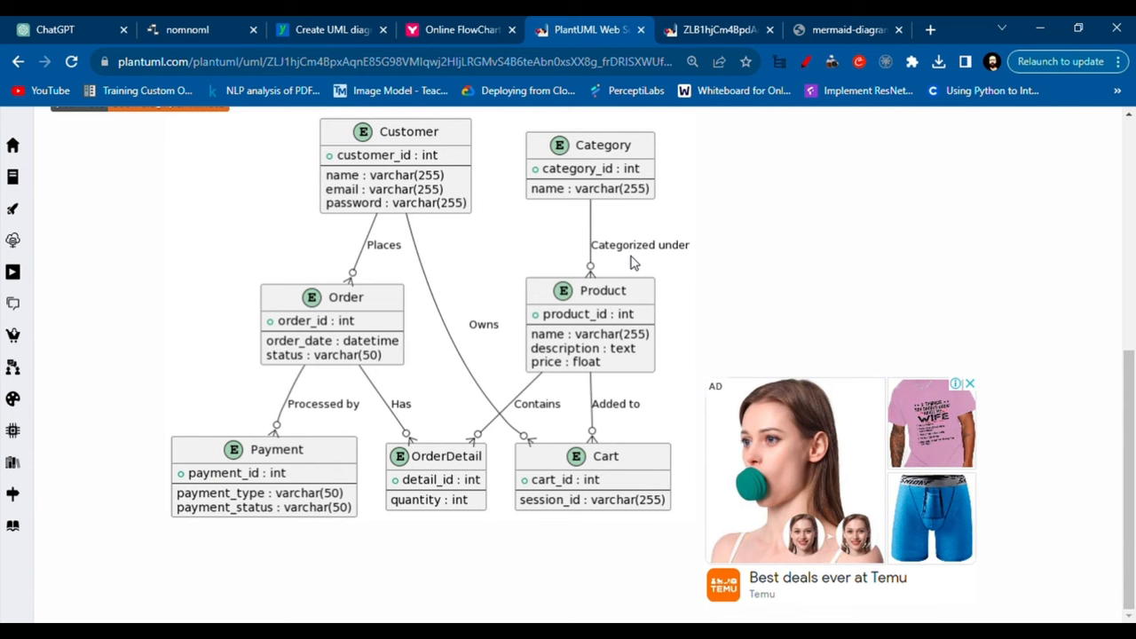
left_click(533, 29)
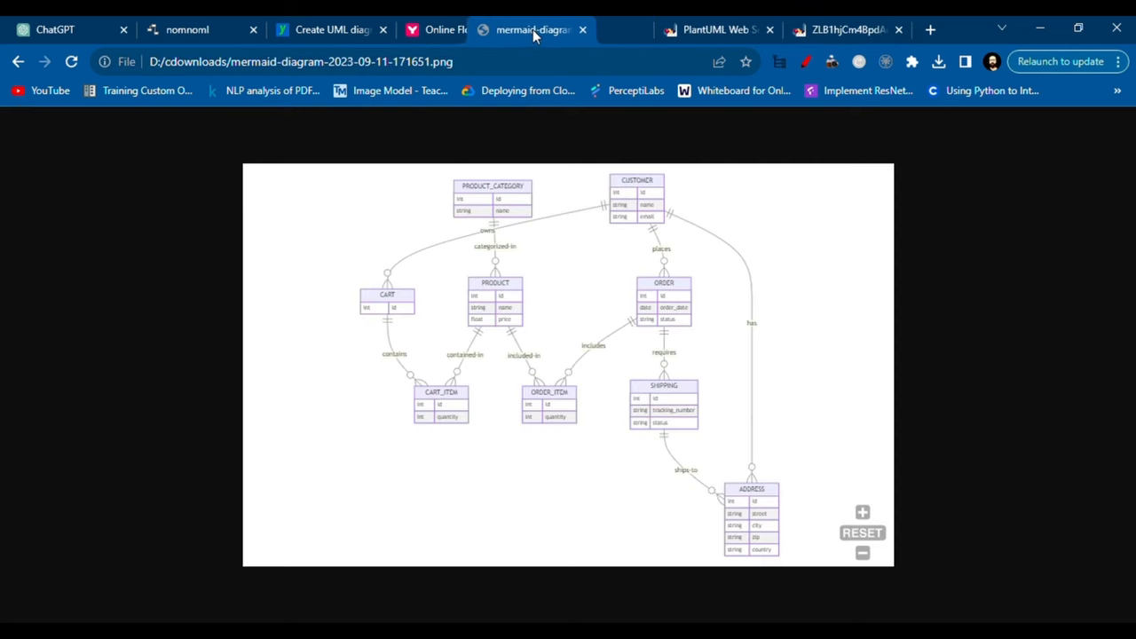
left_click(714, 29)
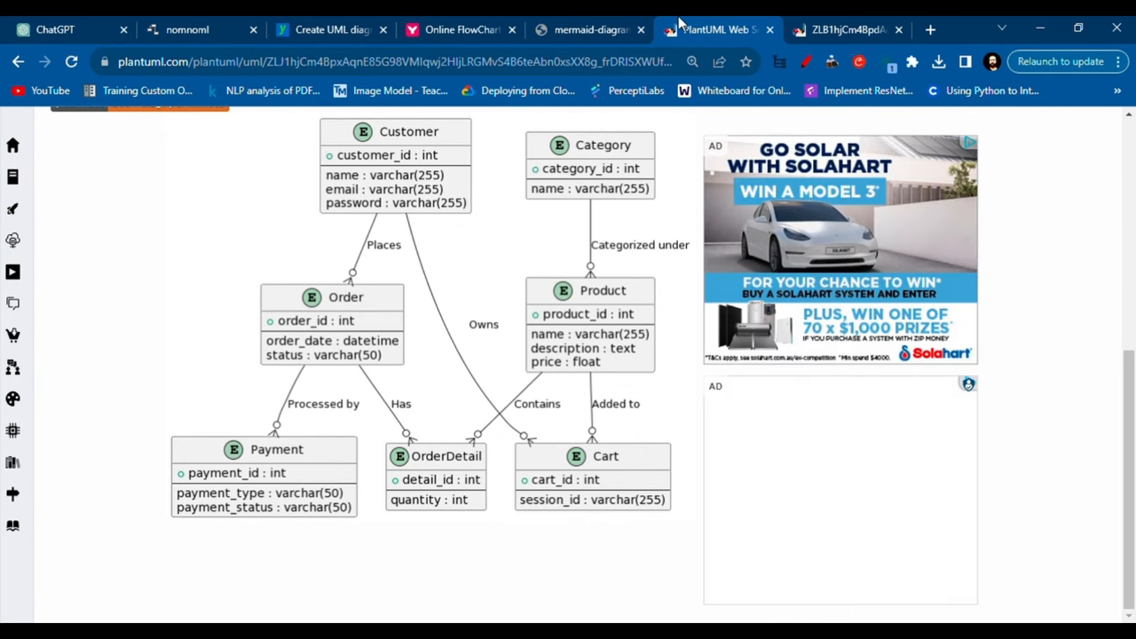
left_click(330, 28)
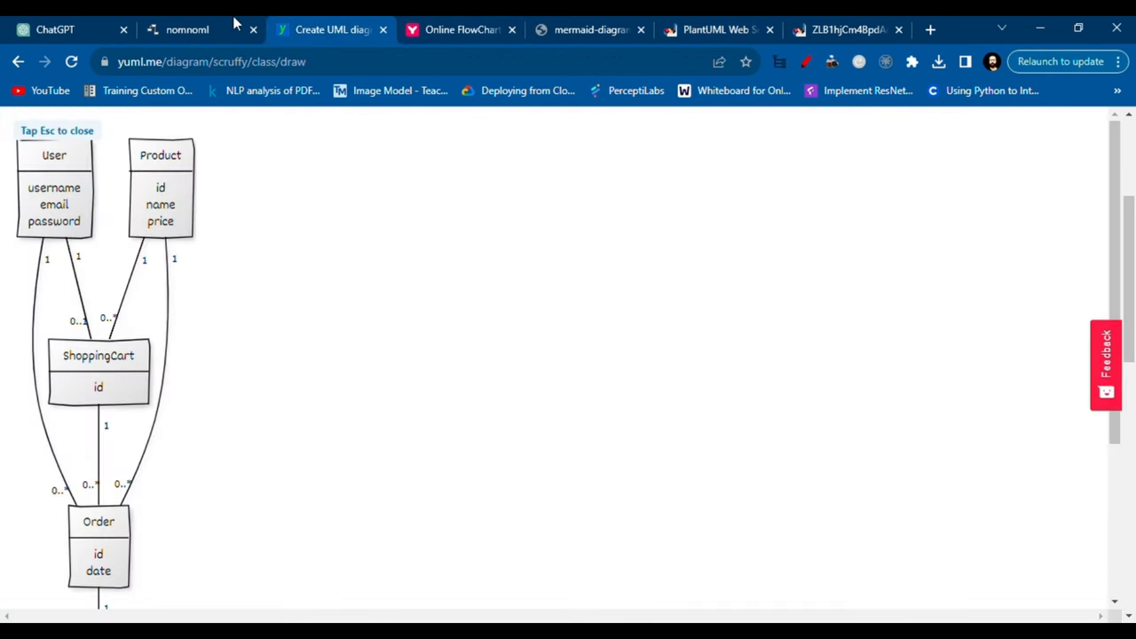
left_click(55, 29)
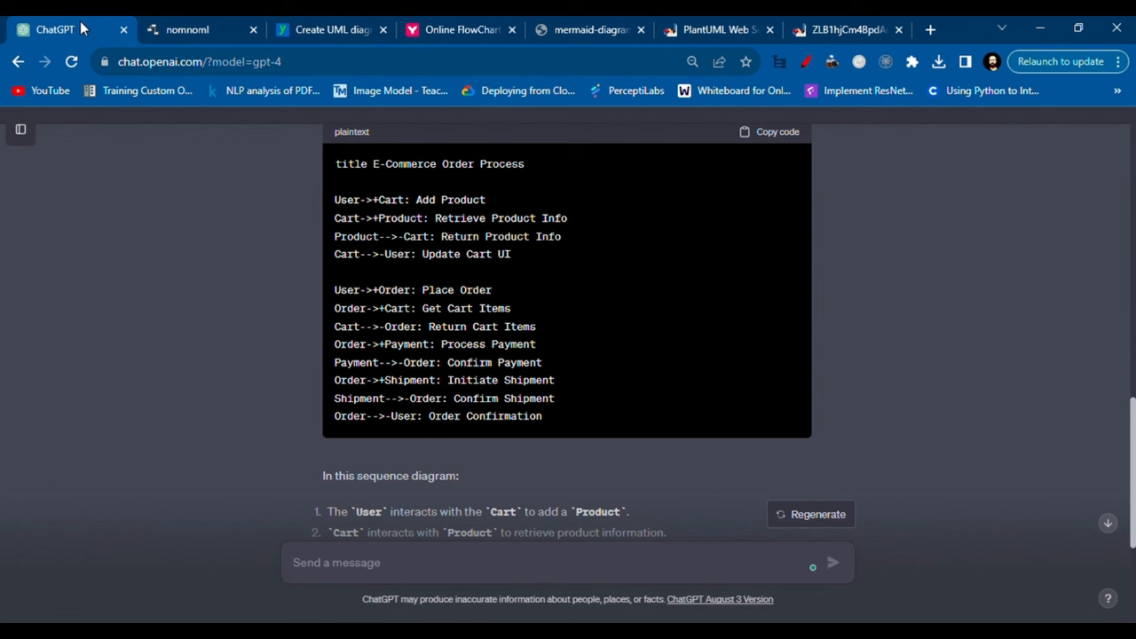